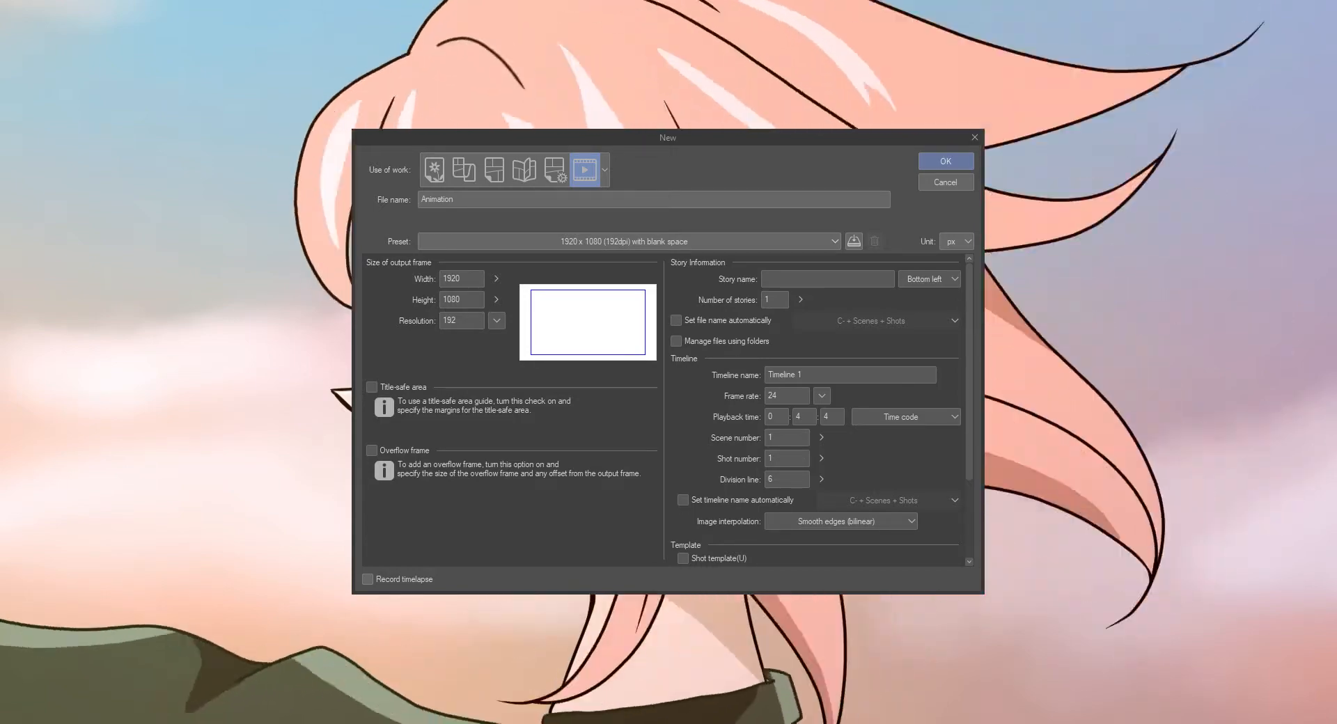
Step: Create a new 1920×1080, 24 fps animation file for the girl sketch
left_click(944, 162)
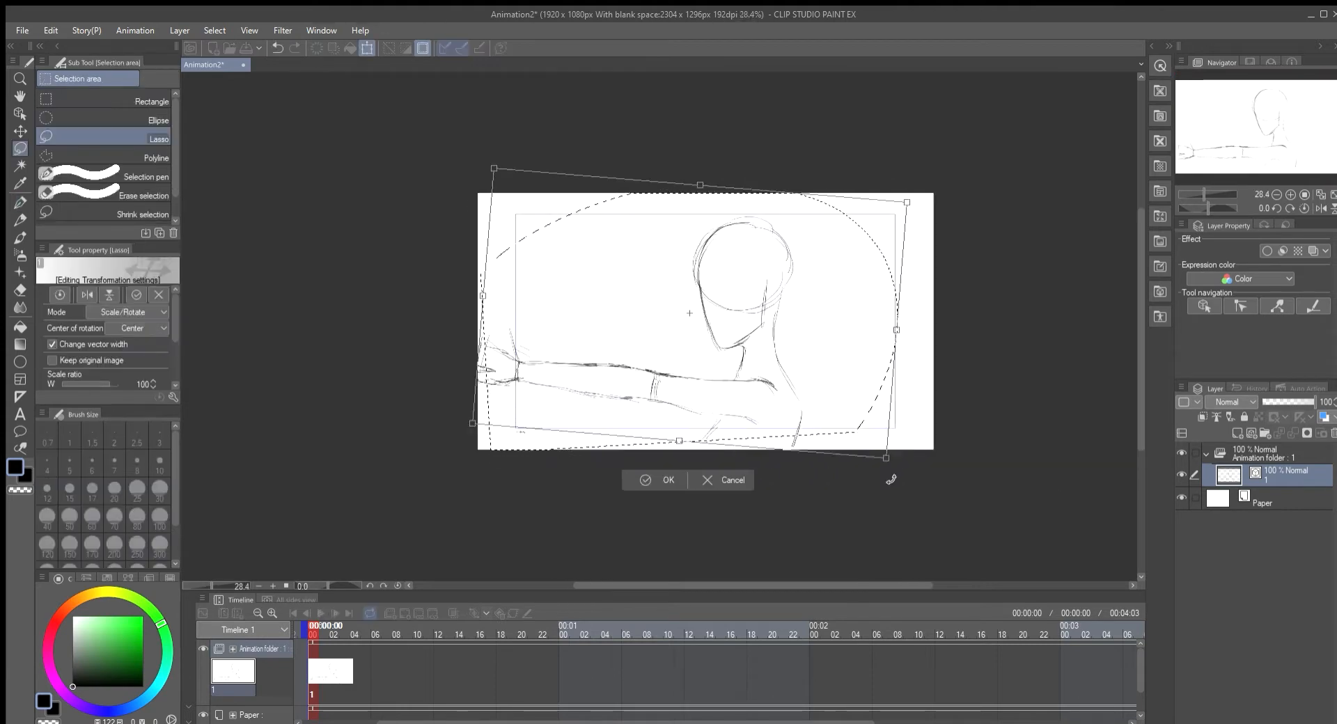
Step: Sketch the first red hair frame in the Hair animation folder above Base
left_click(667, 479)
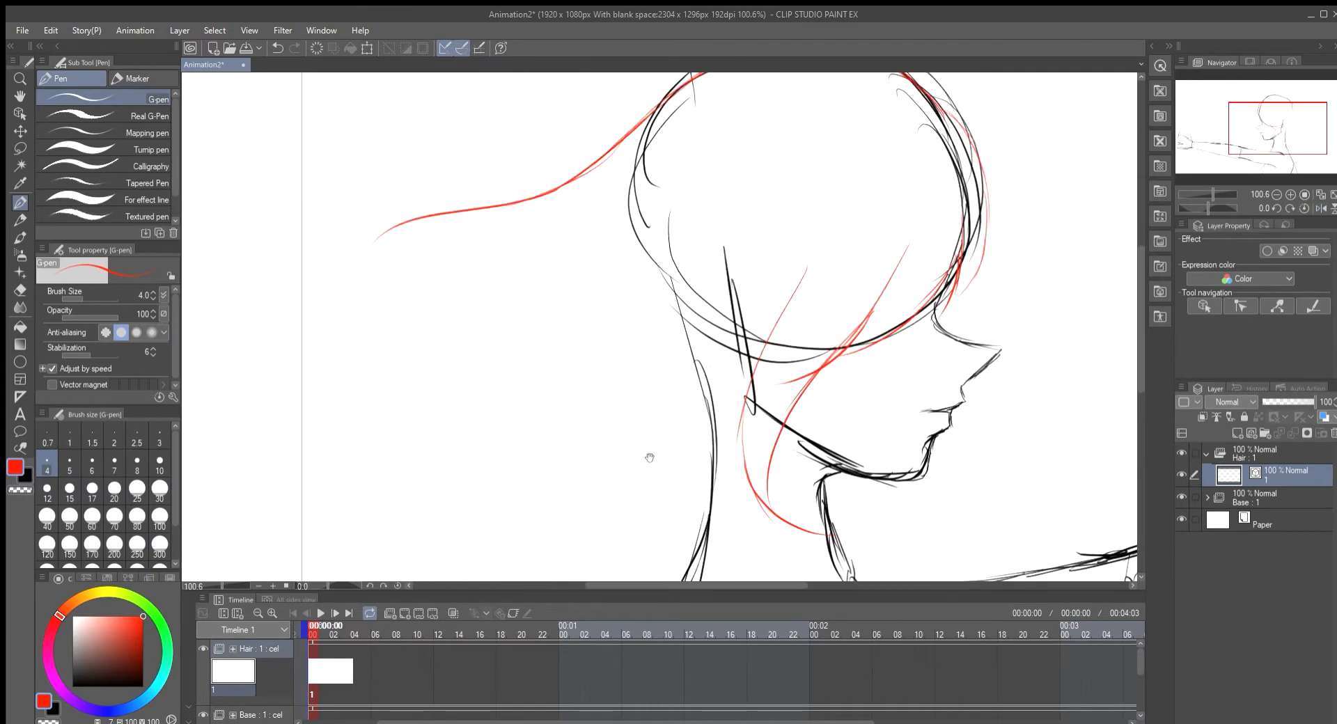
Step: Assign hair cels 1–4 and in-betweens on the Timeline as a back-and-forth loop
scroll("down", 3)
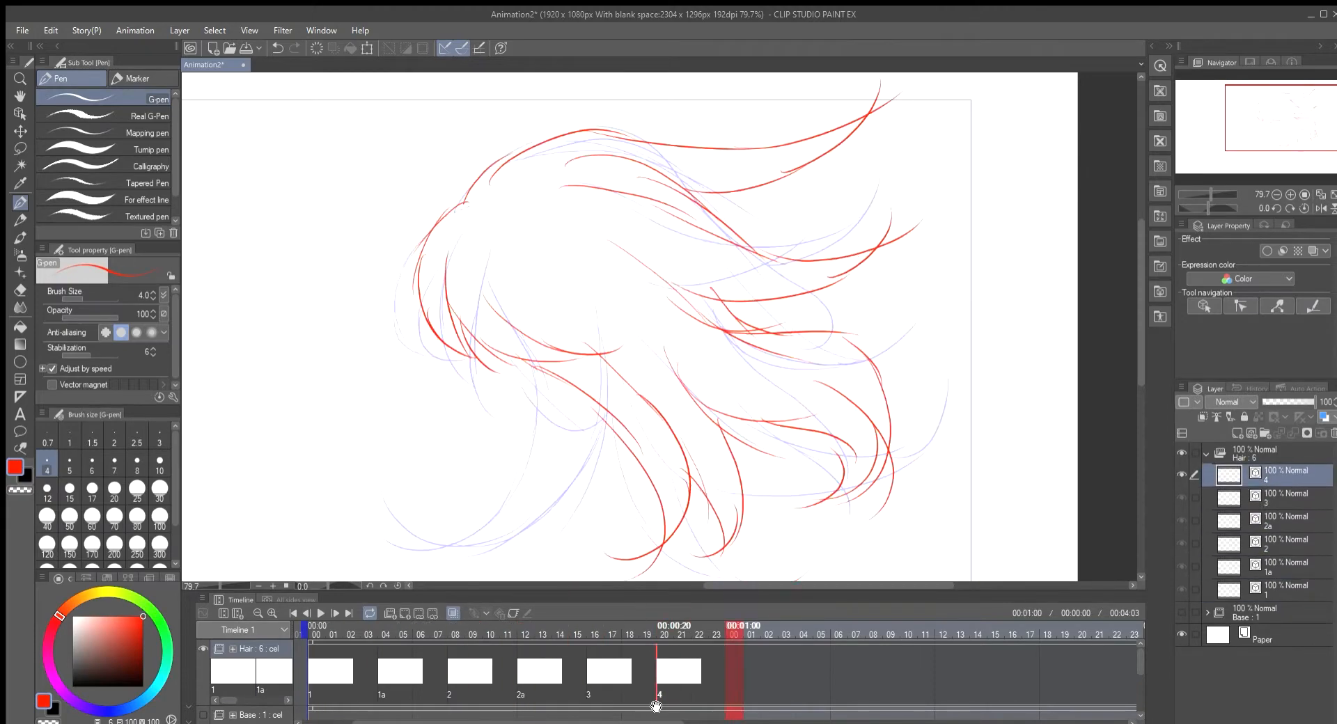
left_click(525, 631)
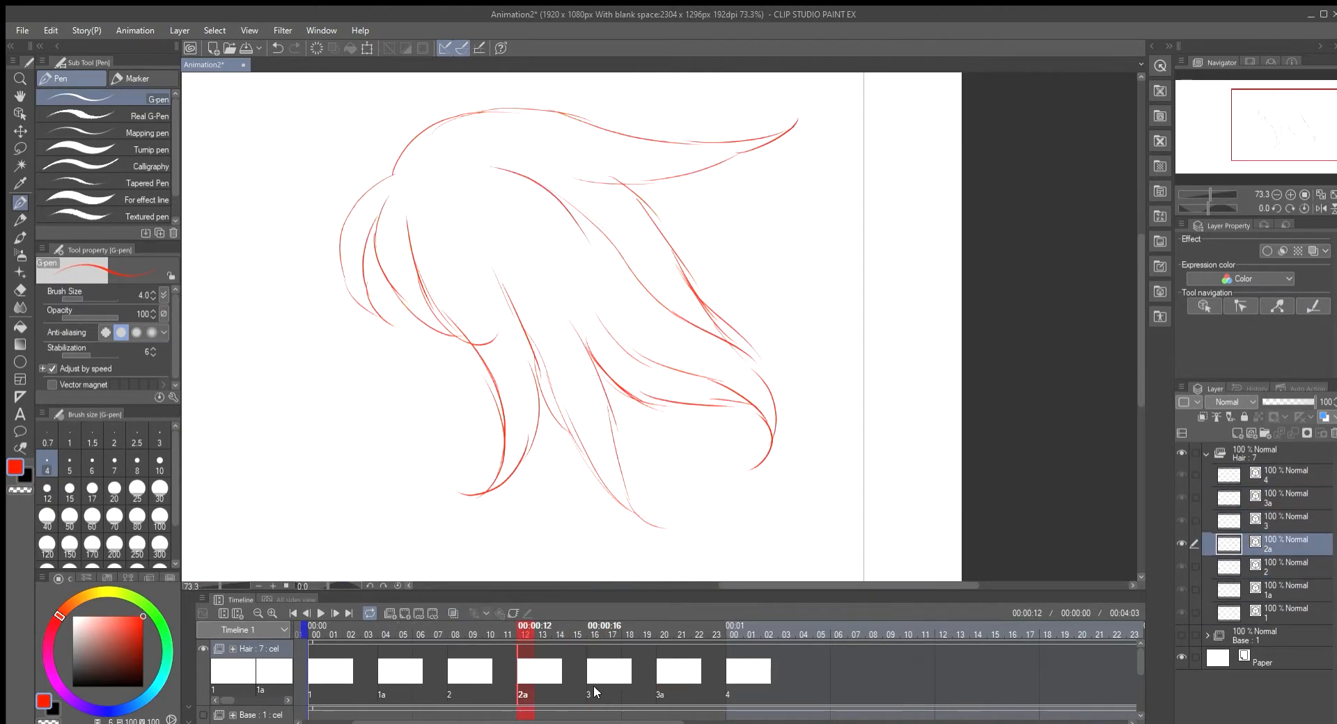
left_click(734, 631)
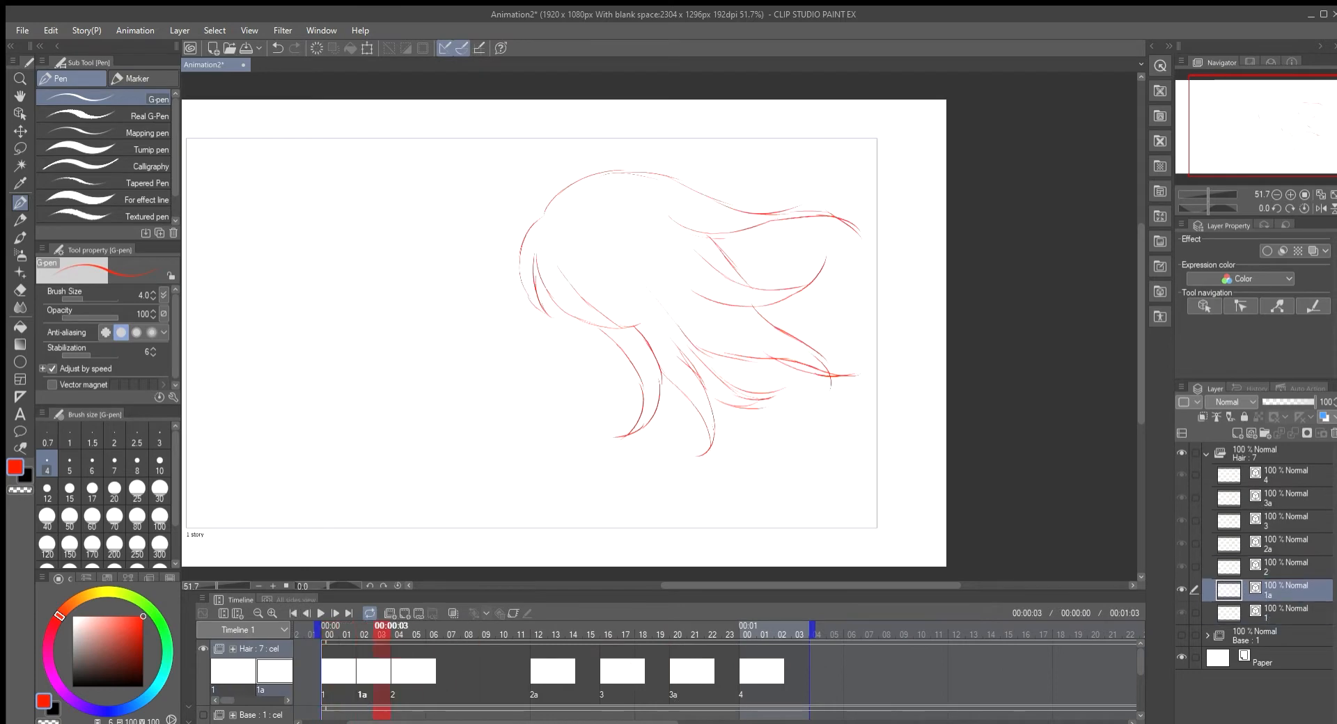
left_click(321, 612)
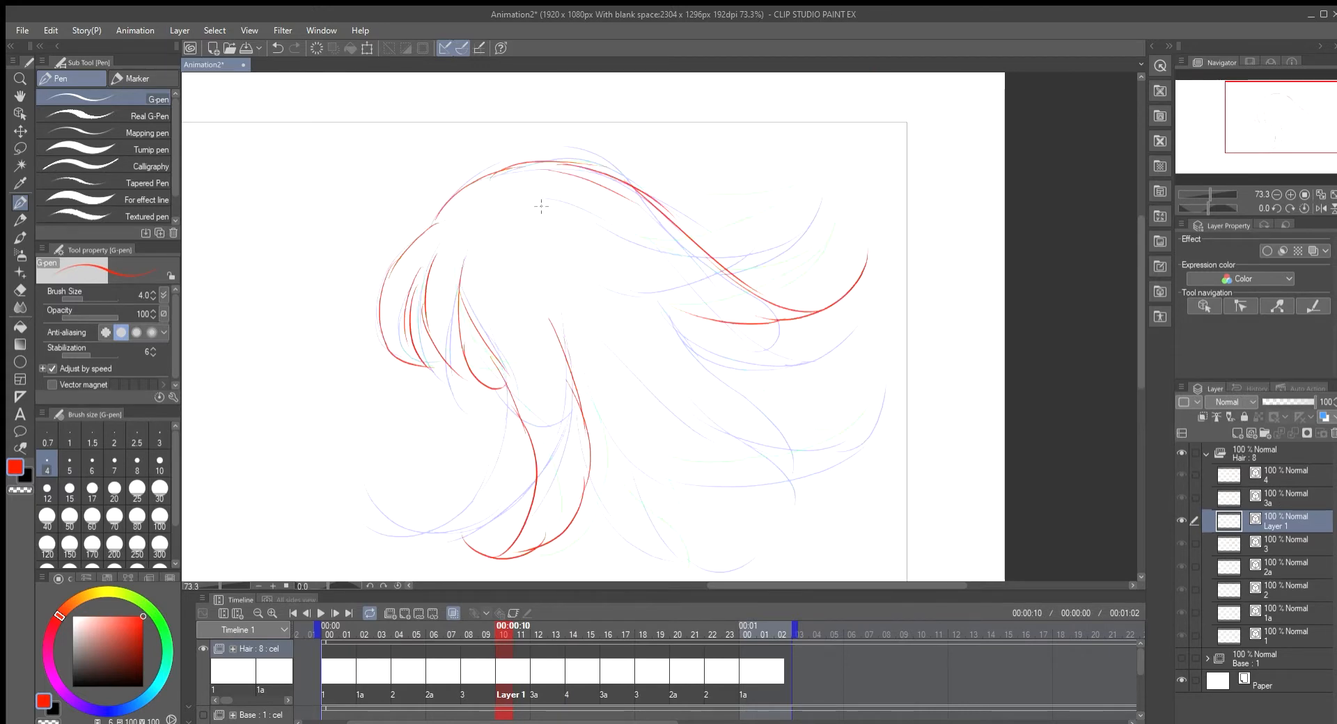
left_click(511, 695)
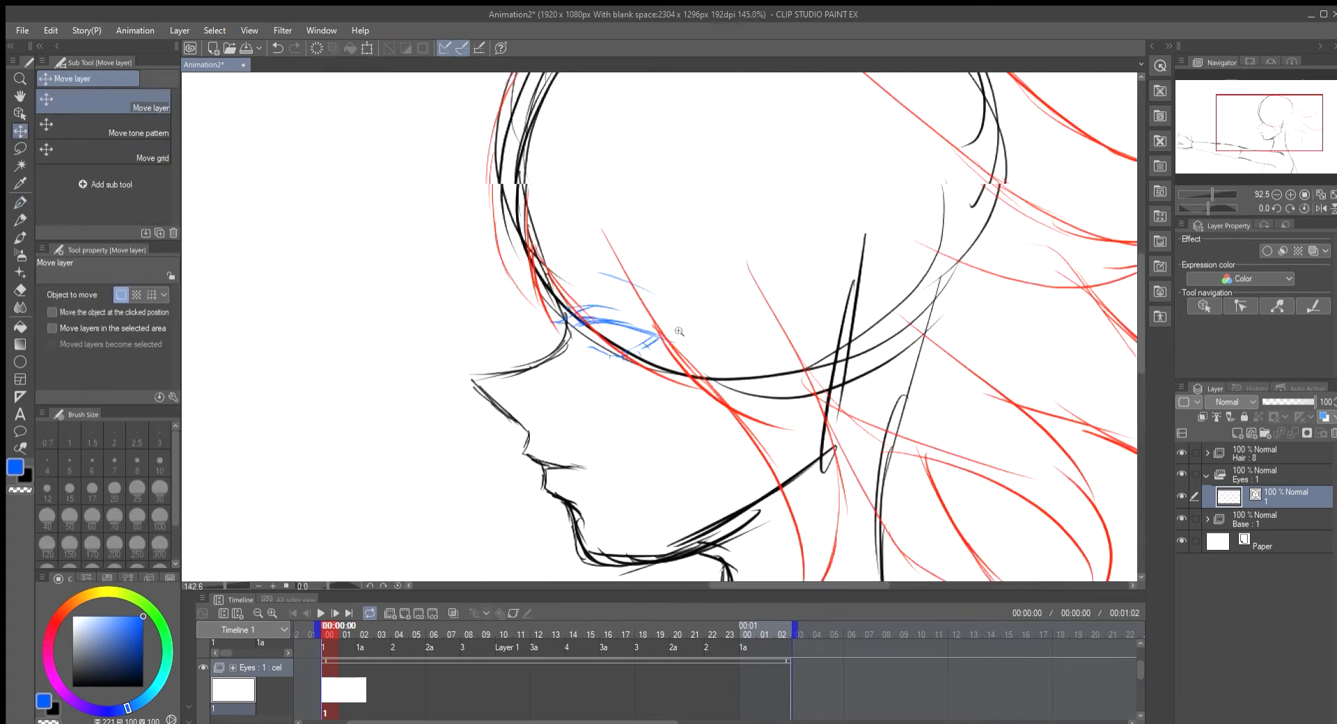
Step: Sketch the eye in blue inside a new Eyes animation folder
left_click(20, 184)
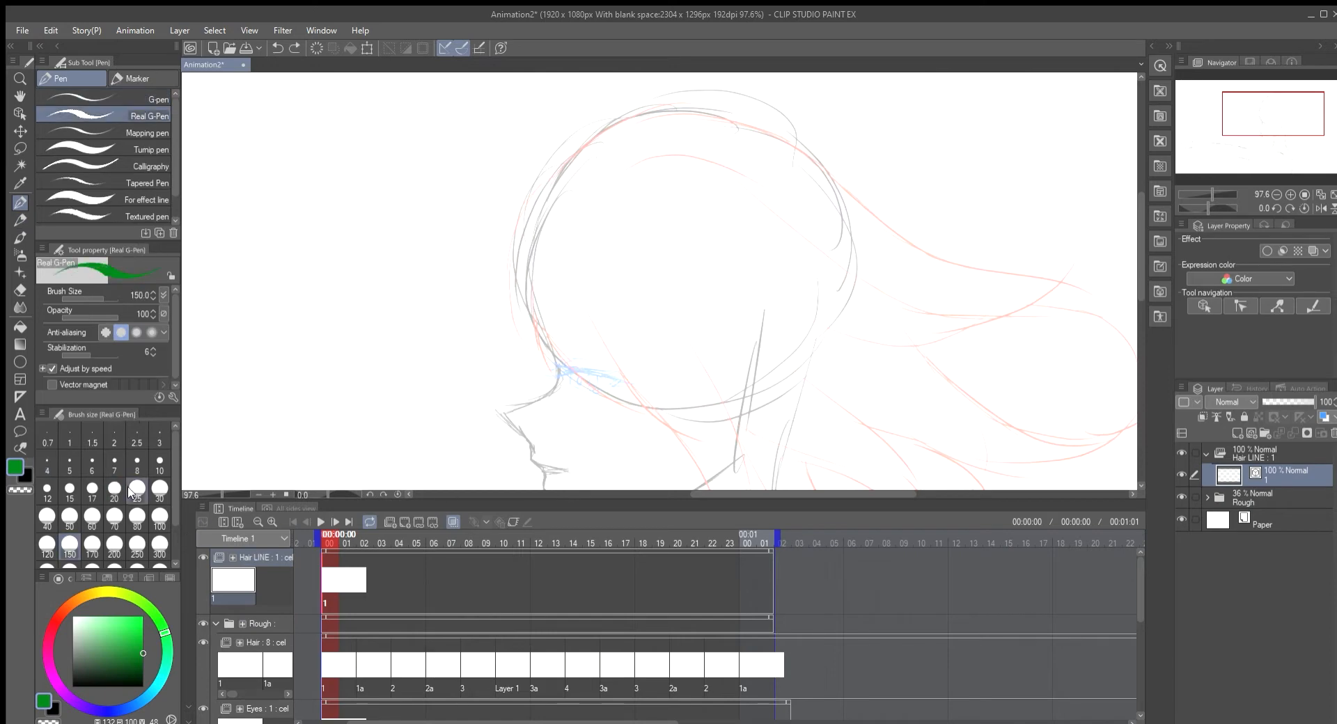
Step: Group the roughs into a 36% Rough folder beneath a new Hair LINE folder
left_click(70, 487)
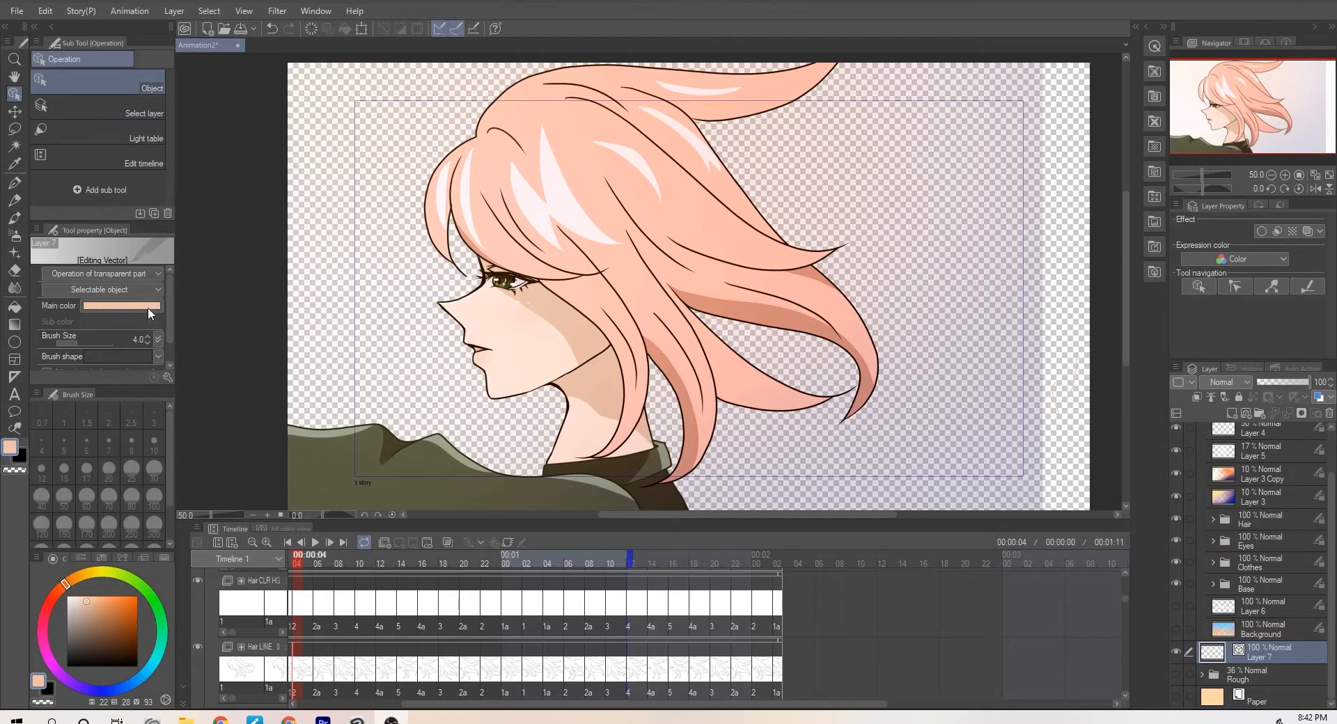
Step: Select a vector line and sample a screen colour for its Main color
left_click(121, 305)
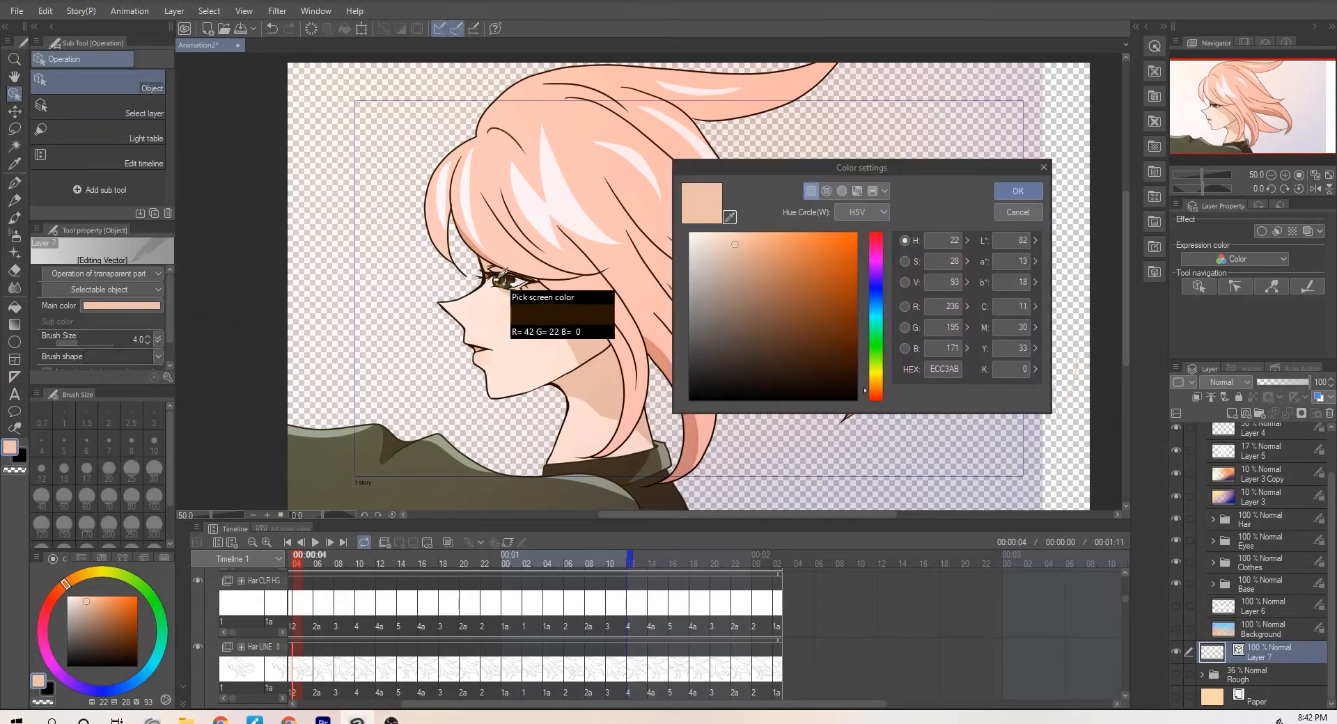
mouse_move(554, 317)
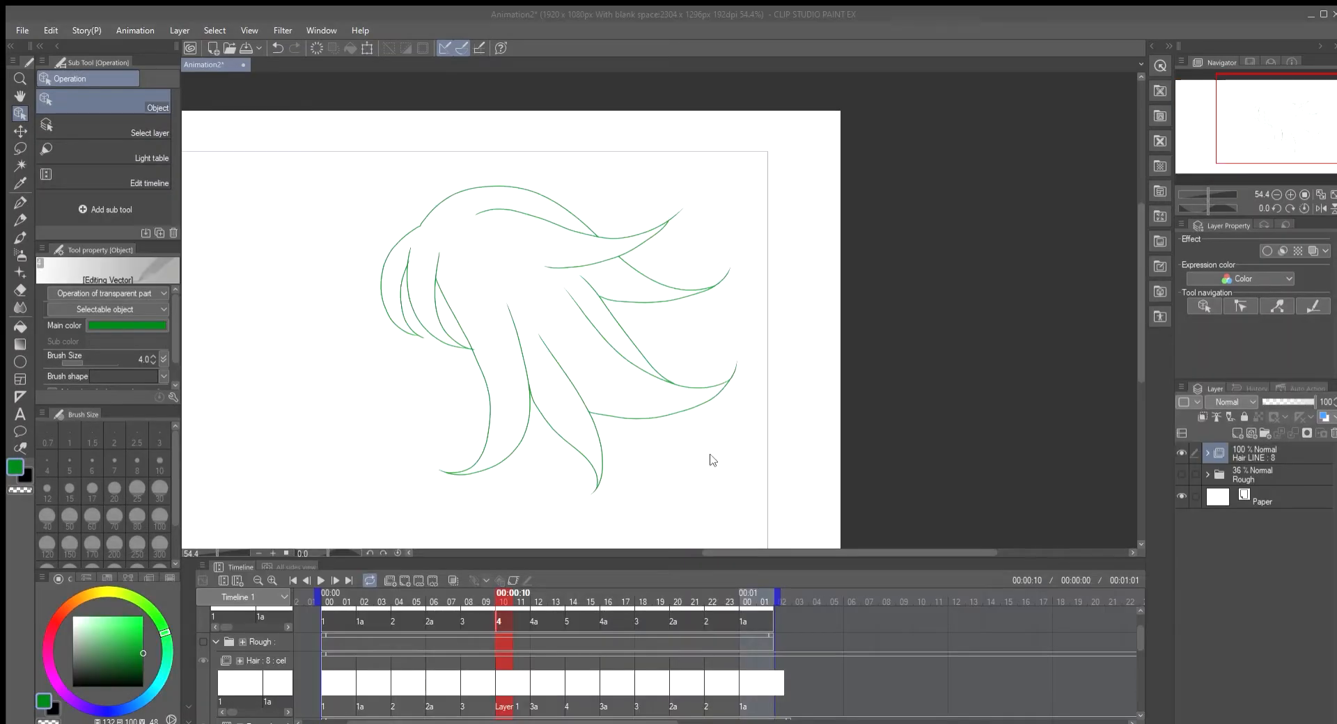
Step: Ink clean hair lines on the Hair LINE cels matching the rough cel order
left_click(320, 579)
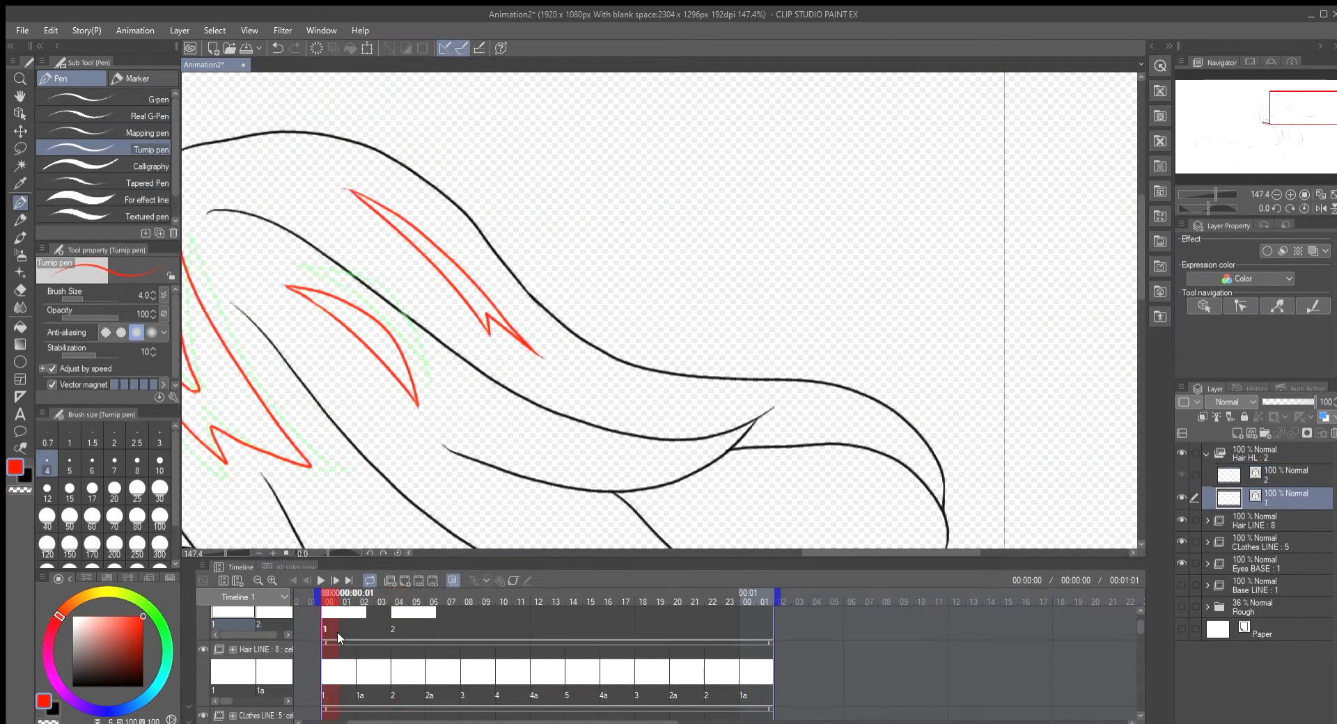
Step: Draw red Turnip-pen highlight shapes on Hair HL cels 1–4
left_click(443, 594)
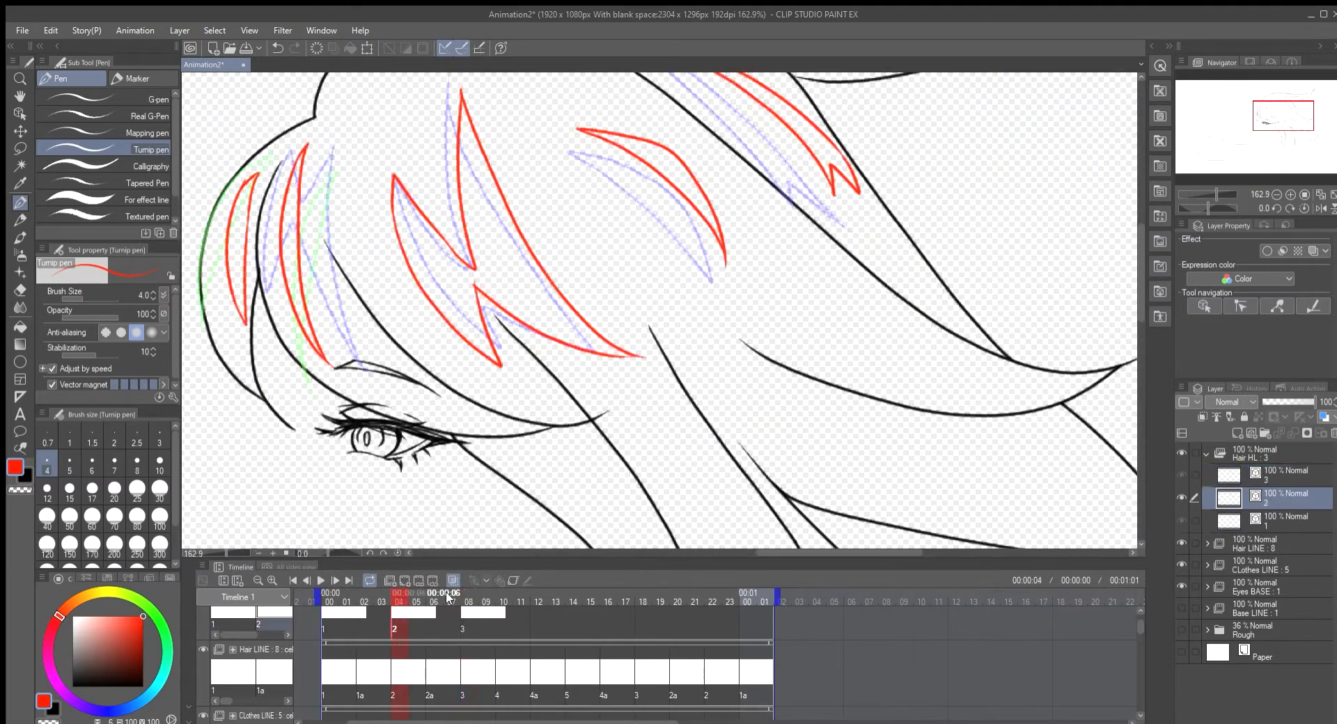
left_click(505, 594)
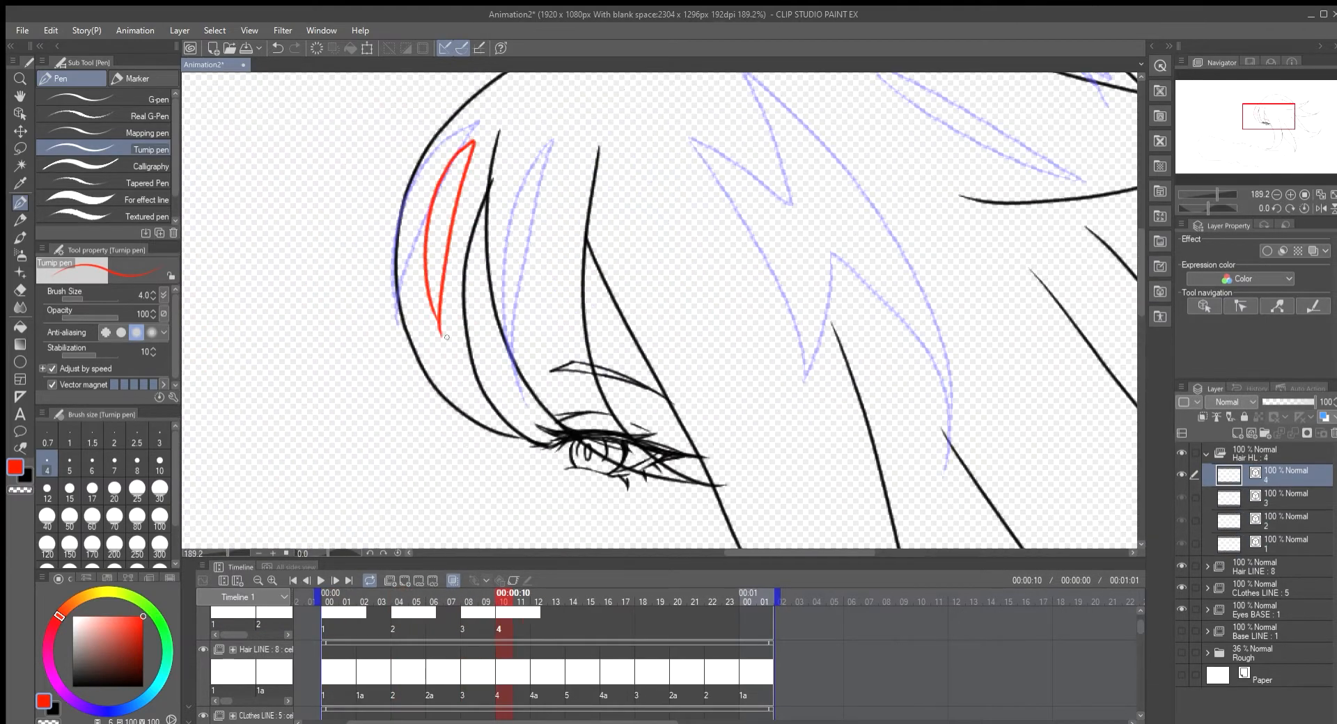
left_click(574, 606)
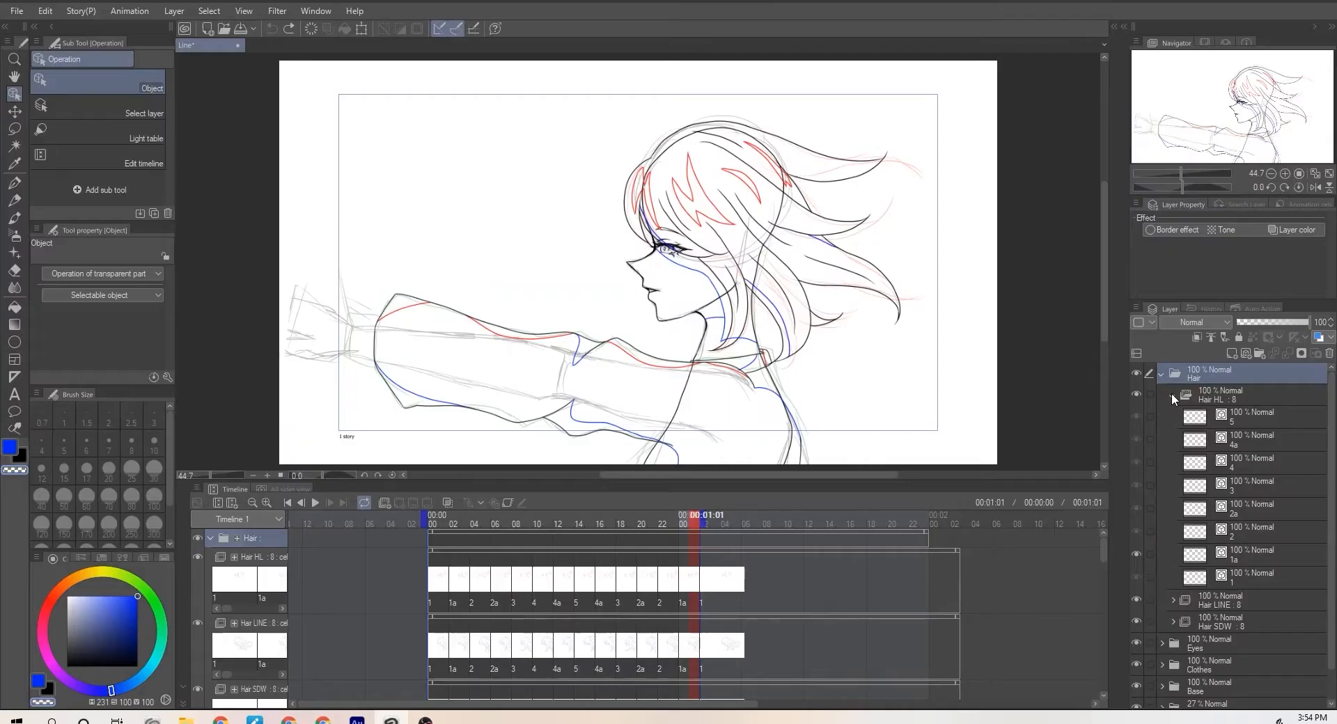
Step: Group Hair HL, LINE and SDW into a Hair folder and display Hair HL in green
left_click(1174, 399)
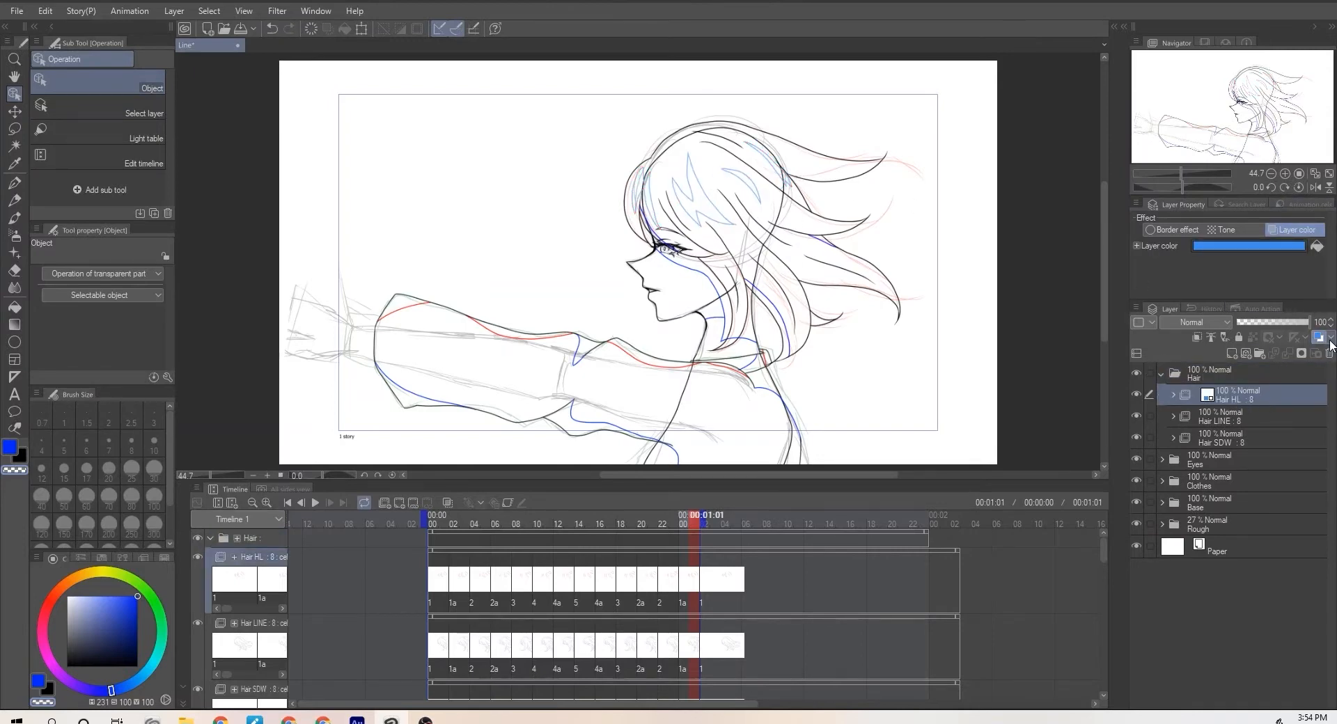
left_click(1248, 245)
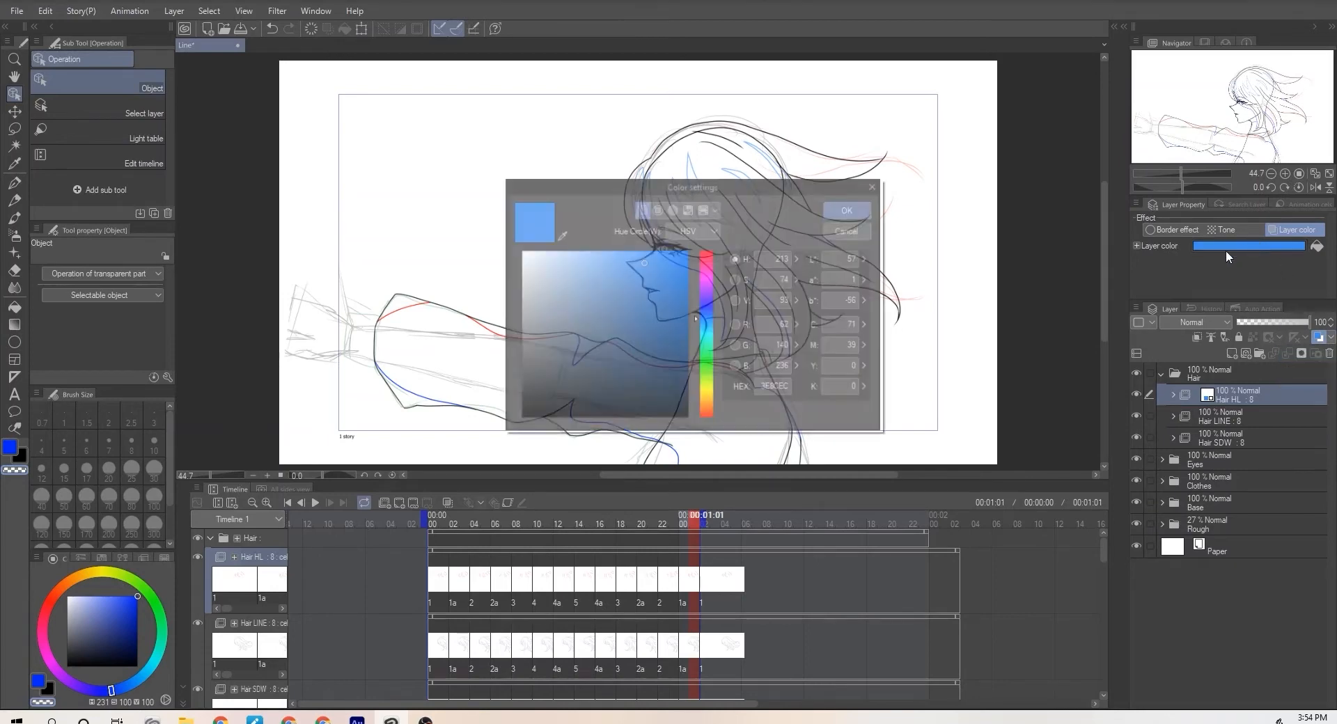
left_click(846, 210)
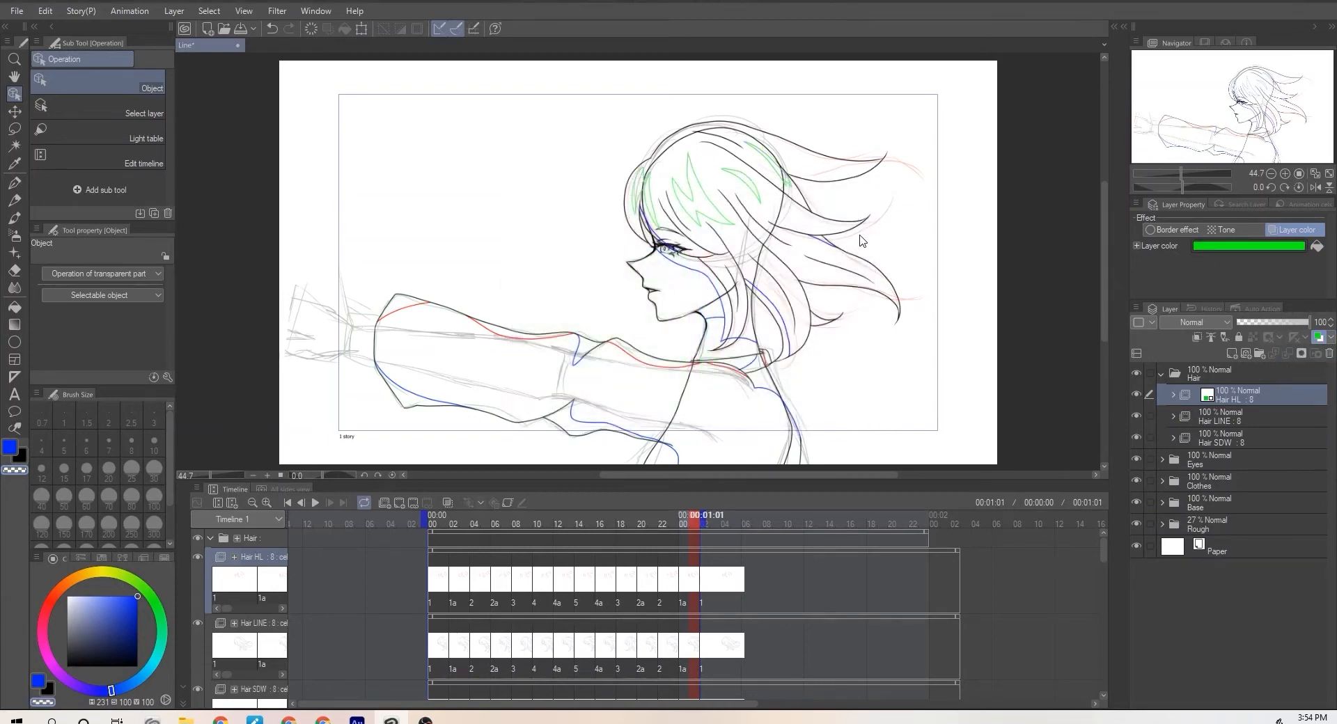
left_click(579, 517)
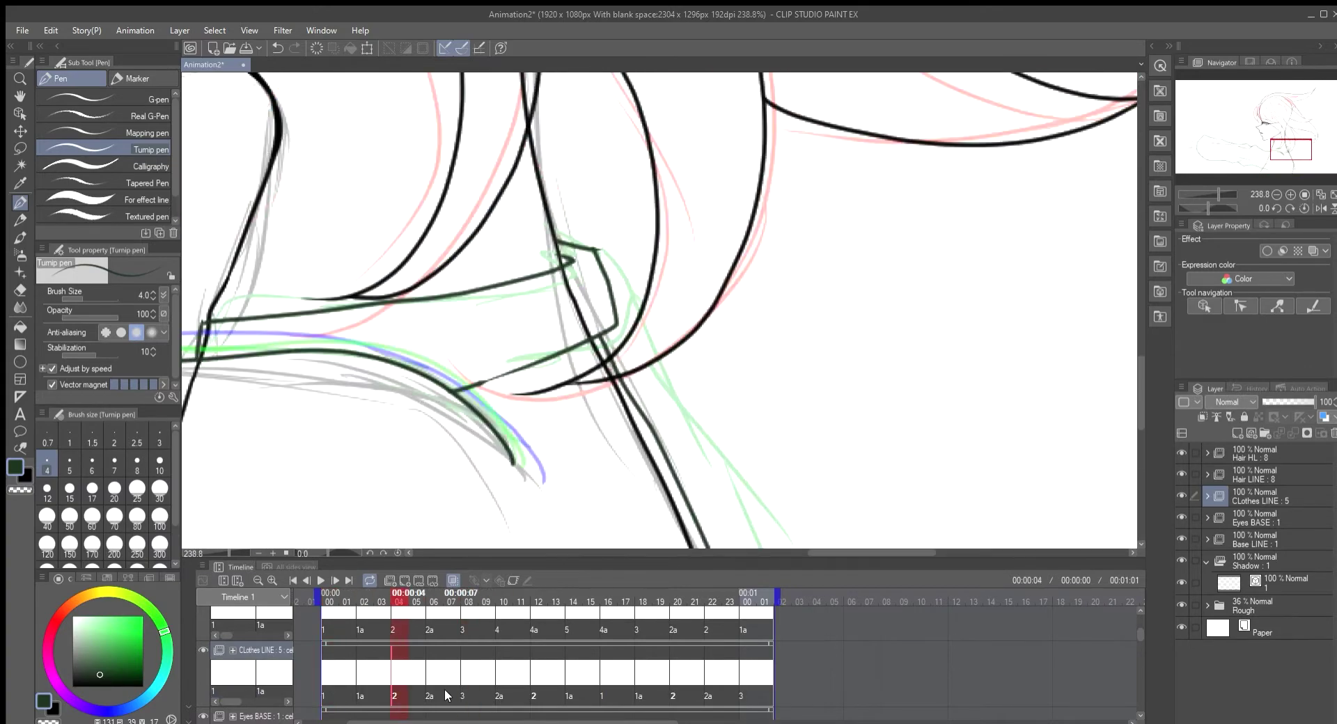
Step: Draw red highlight strokes on the Hair HL cel, then select the Hair LINE layer
left_click(503, 697)
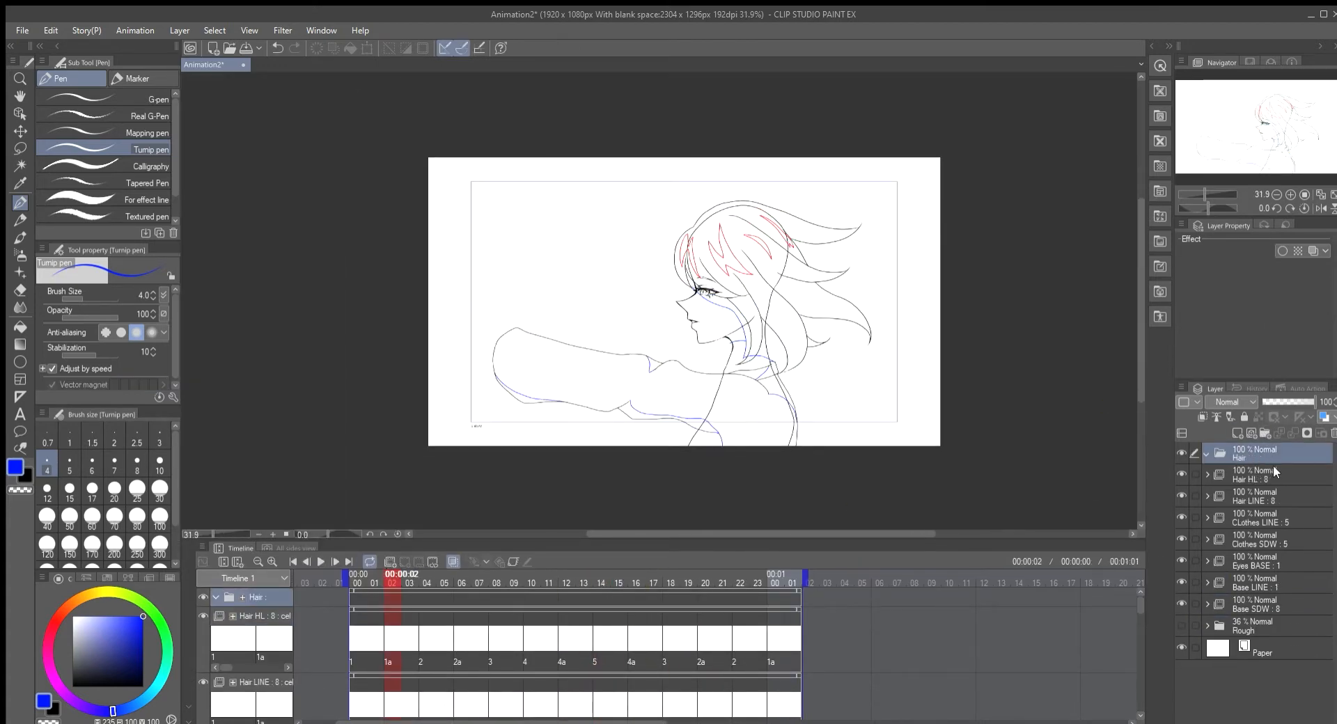
left_click(1262, 495)
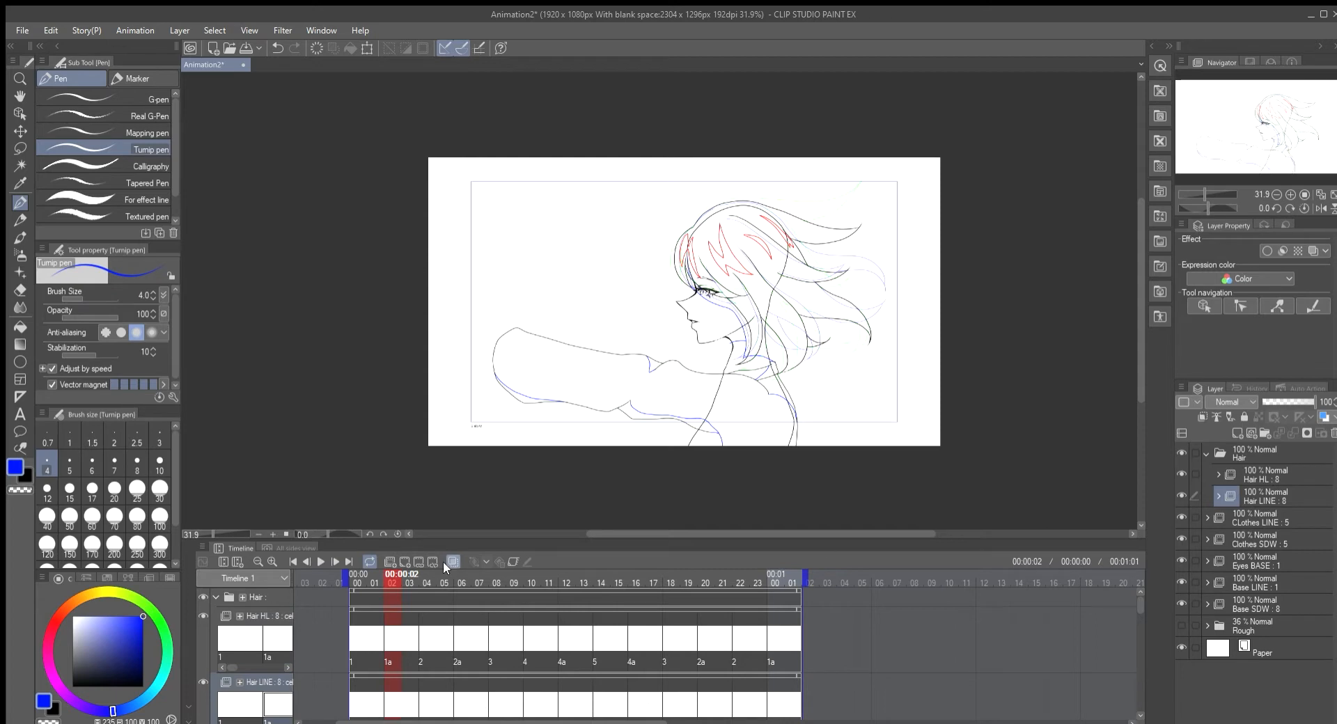
left_click(1262, 518)
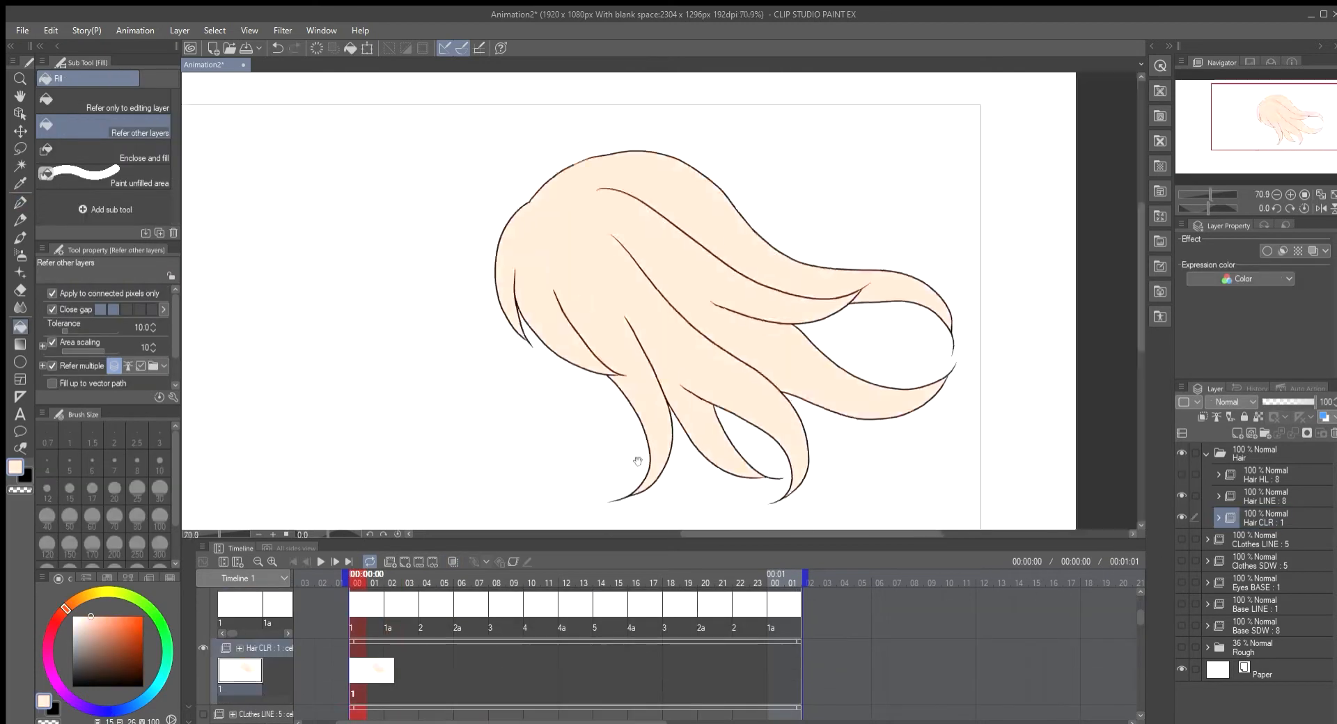
Step: Fill the hair regions on each cel with the flat pale peach base colour
left_click(463, 574)
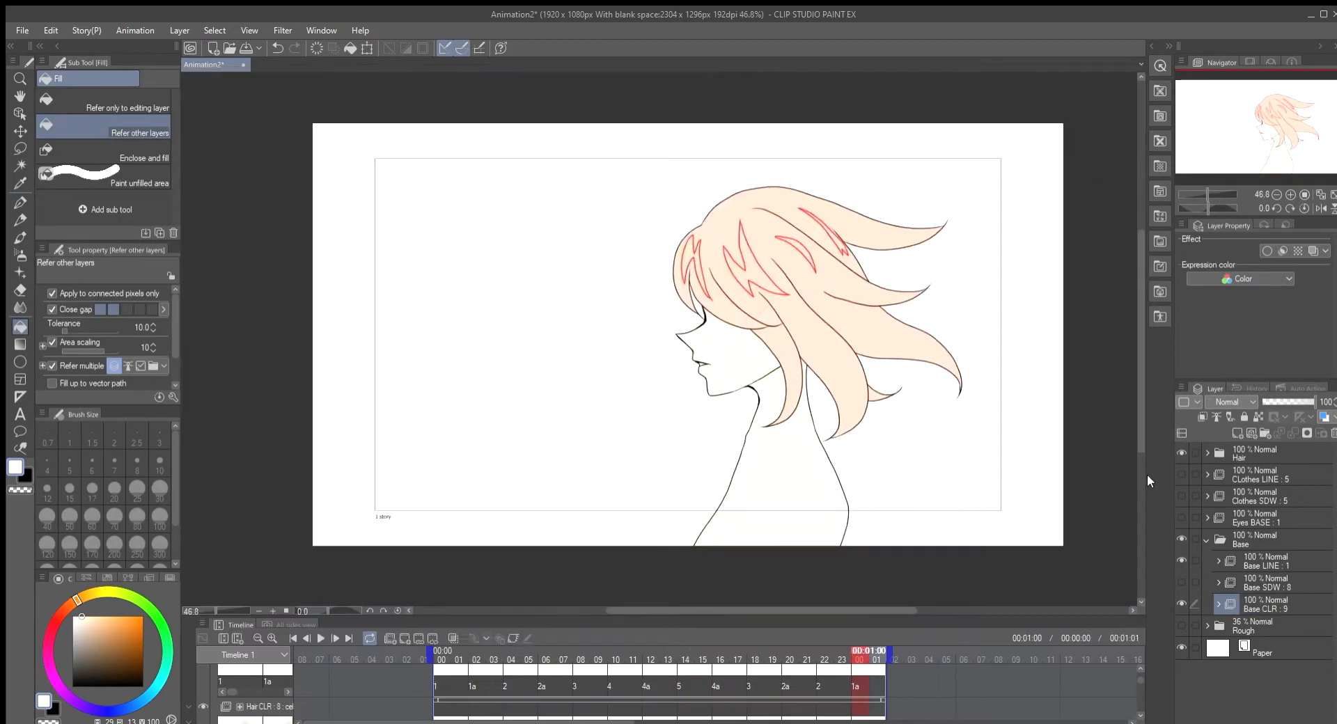
left_click(590, 578)
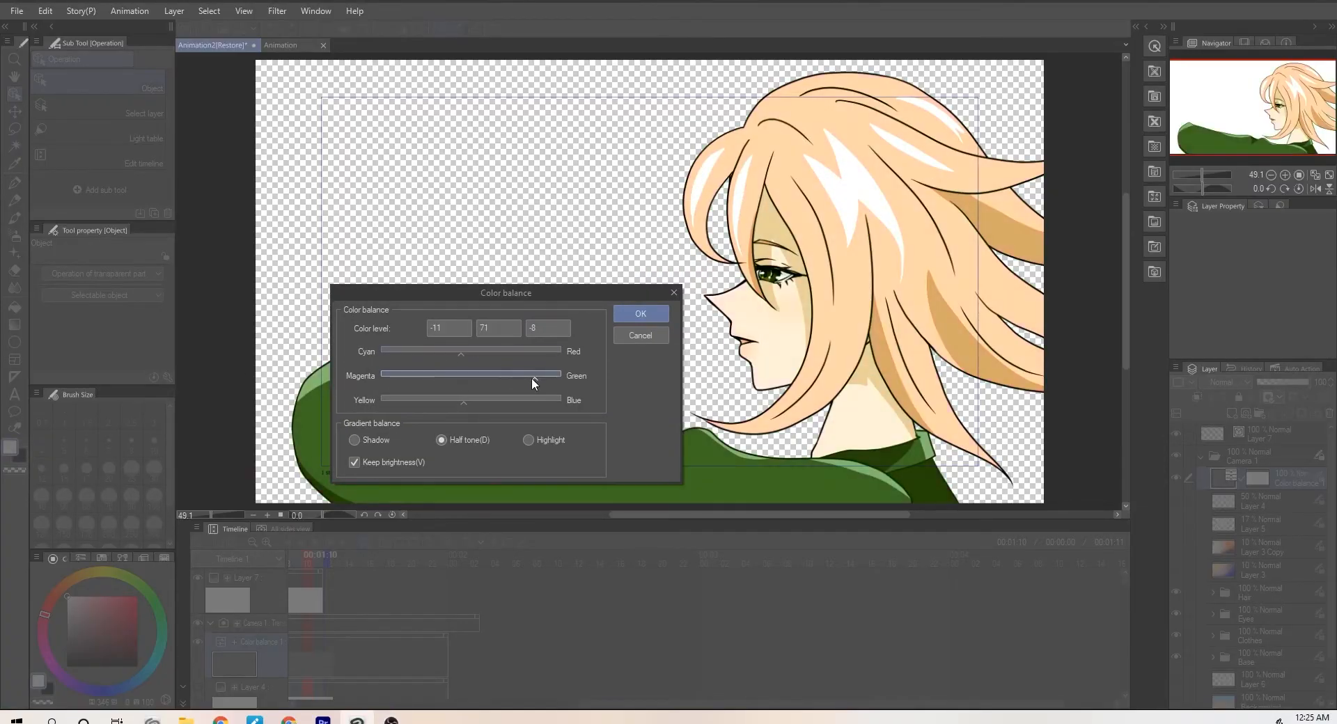
Step: Drag the Magenta–Green slider toward Green for colour levels -11, 71, -8
left_click(641, 313)
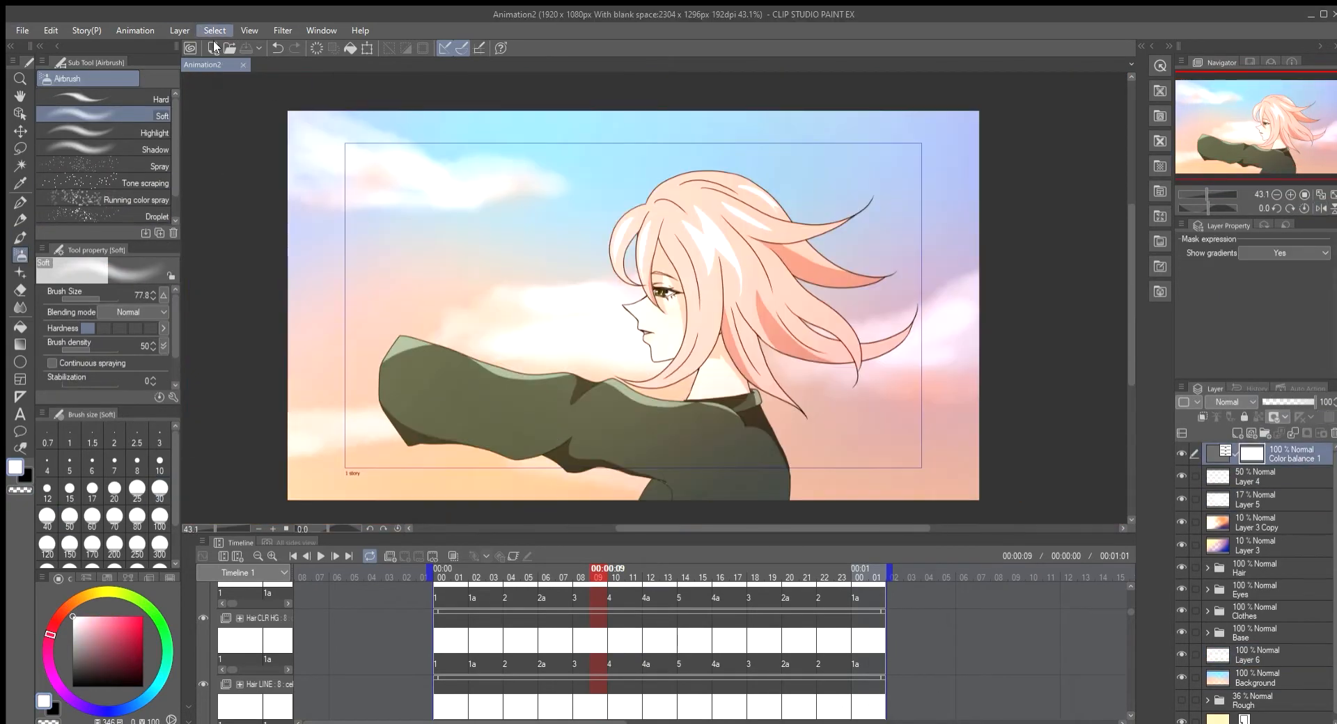
Step: Add a 2D camera folder and reposition its frame at different frames to keyframe the pan
left_click(134, 30)
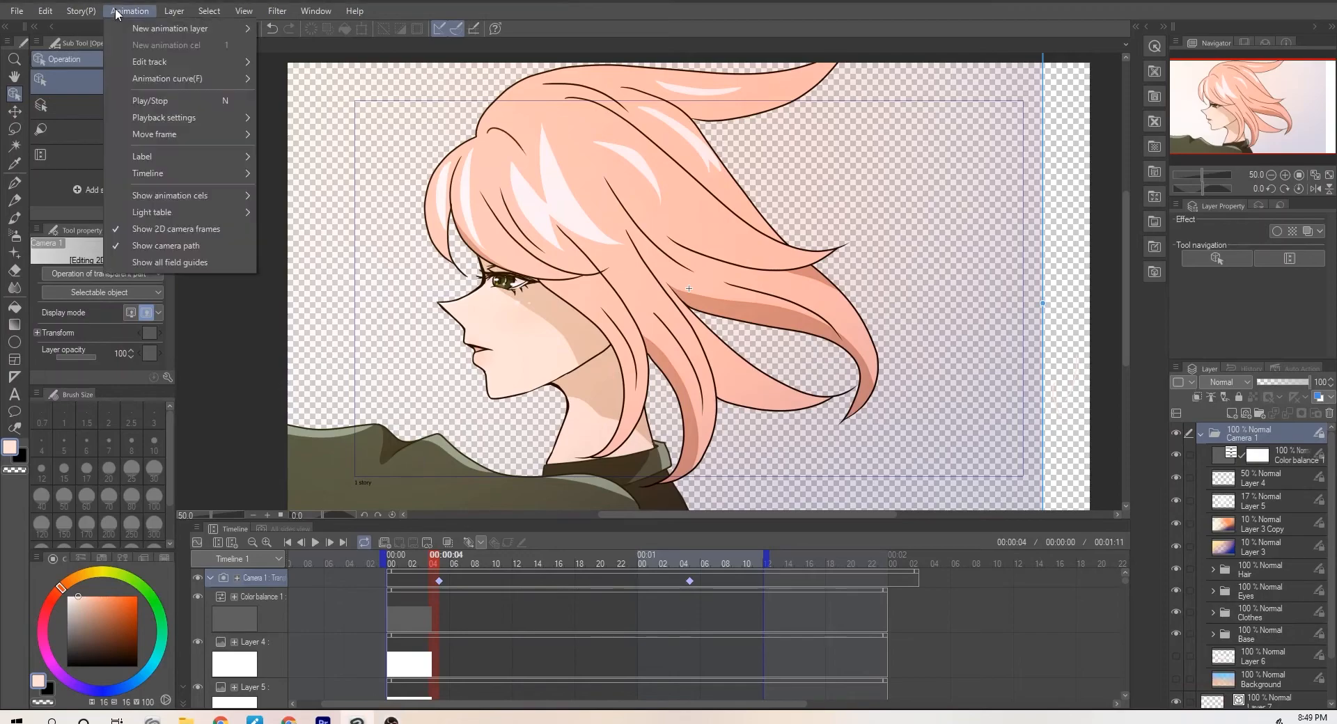
left_click(170, 28)
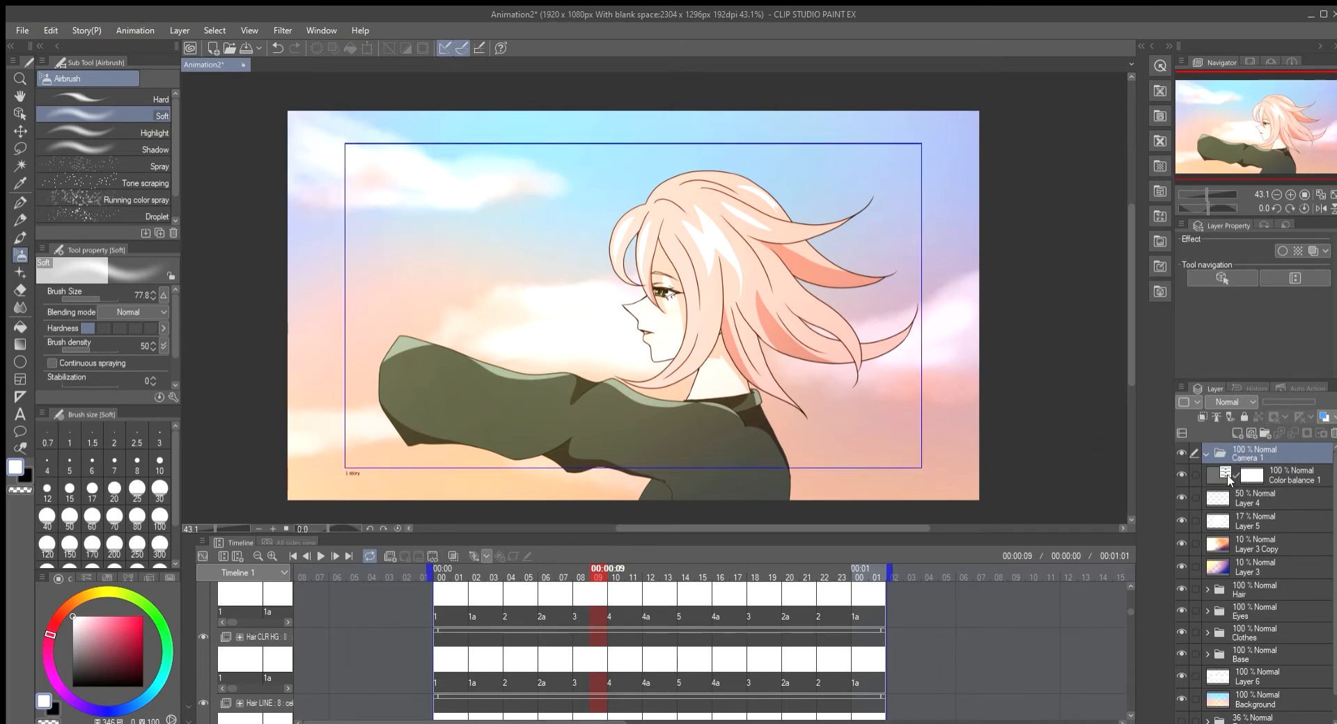
left_click(1256, 673)
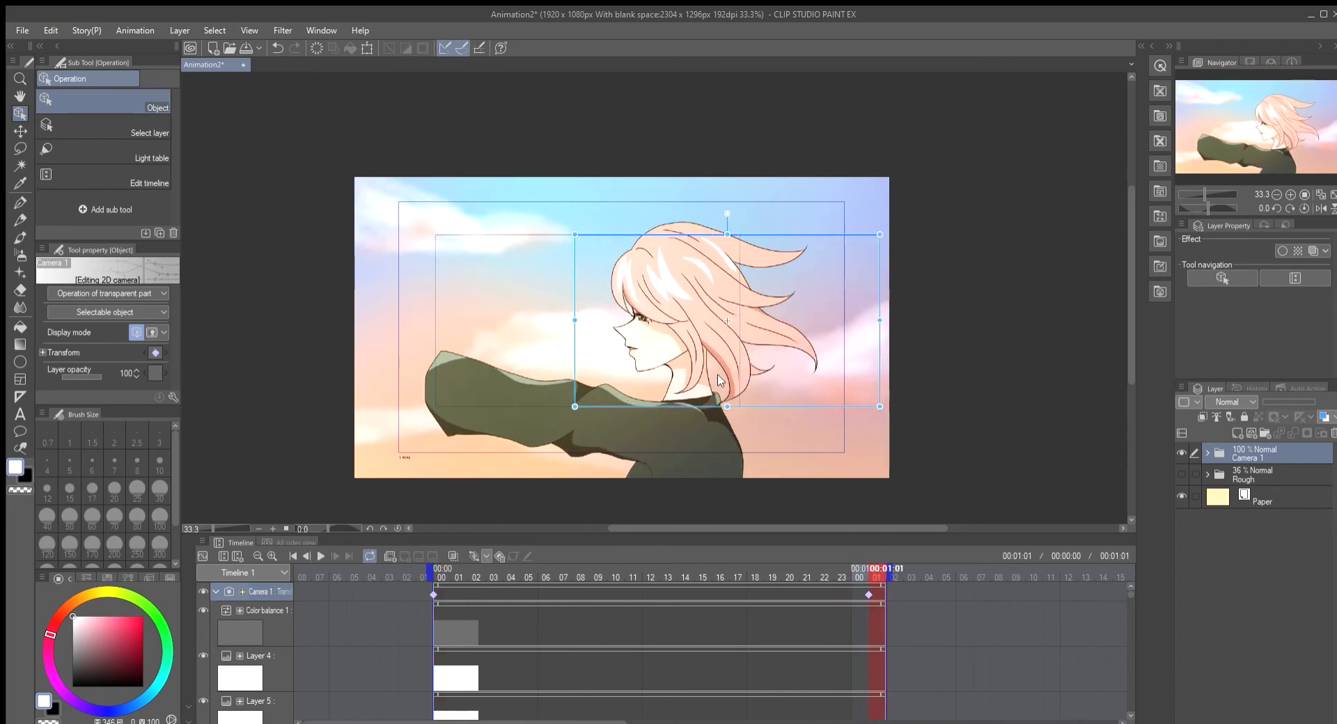
left_click(511, 568)
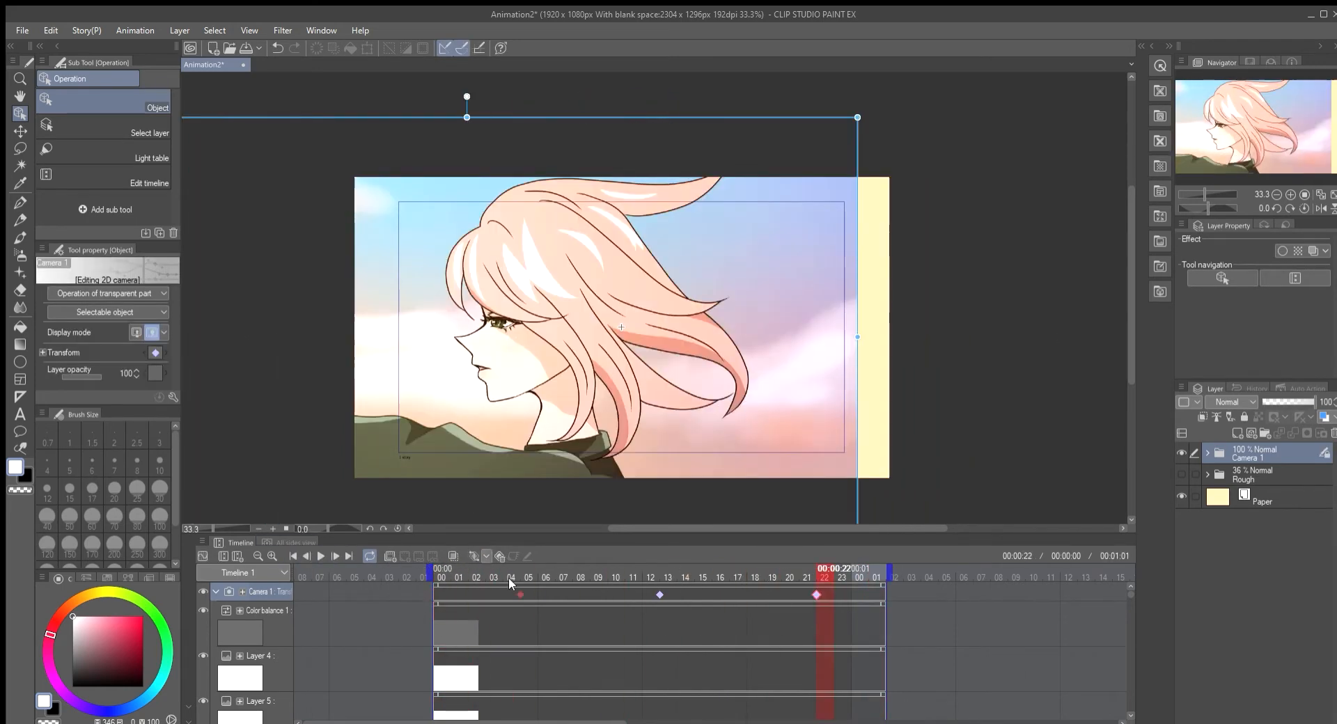
left_click(934, 576)
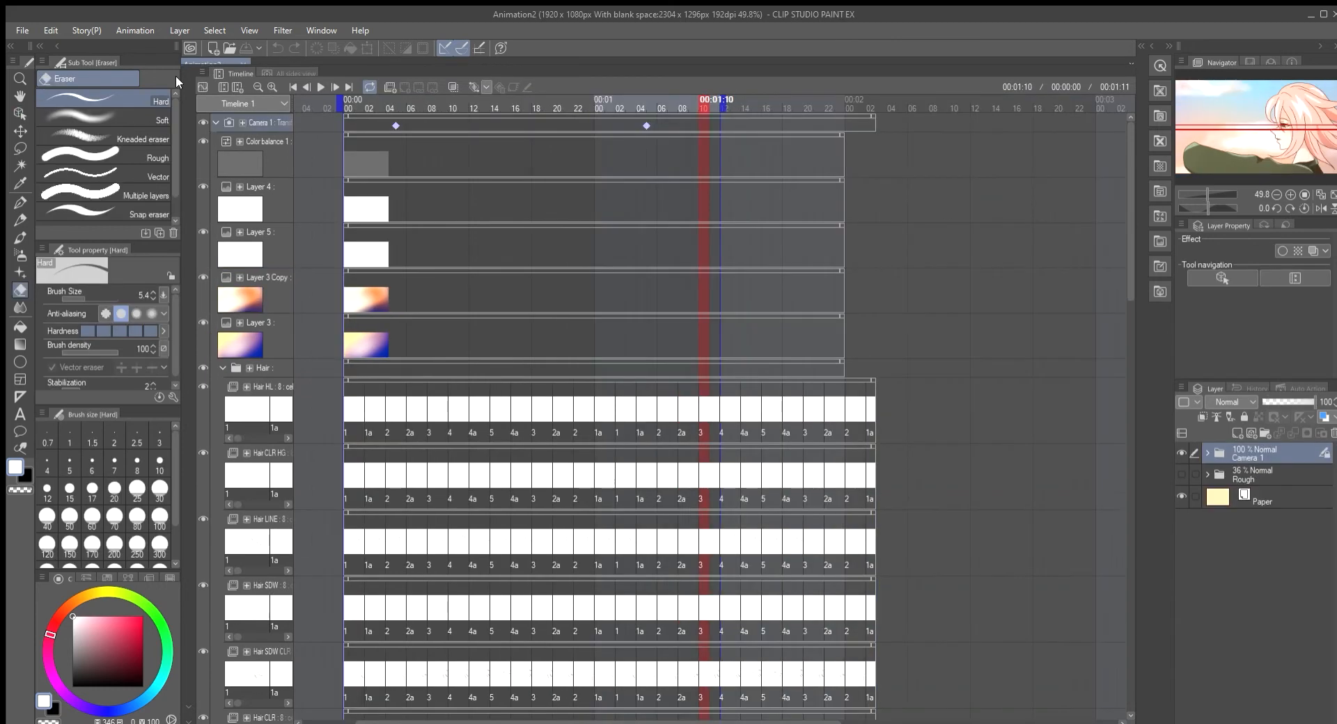
mouse_move(894, 170)
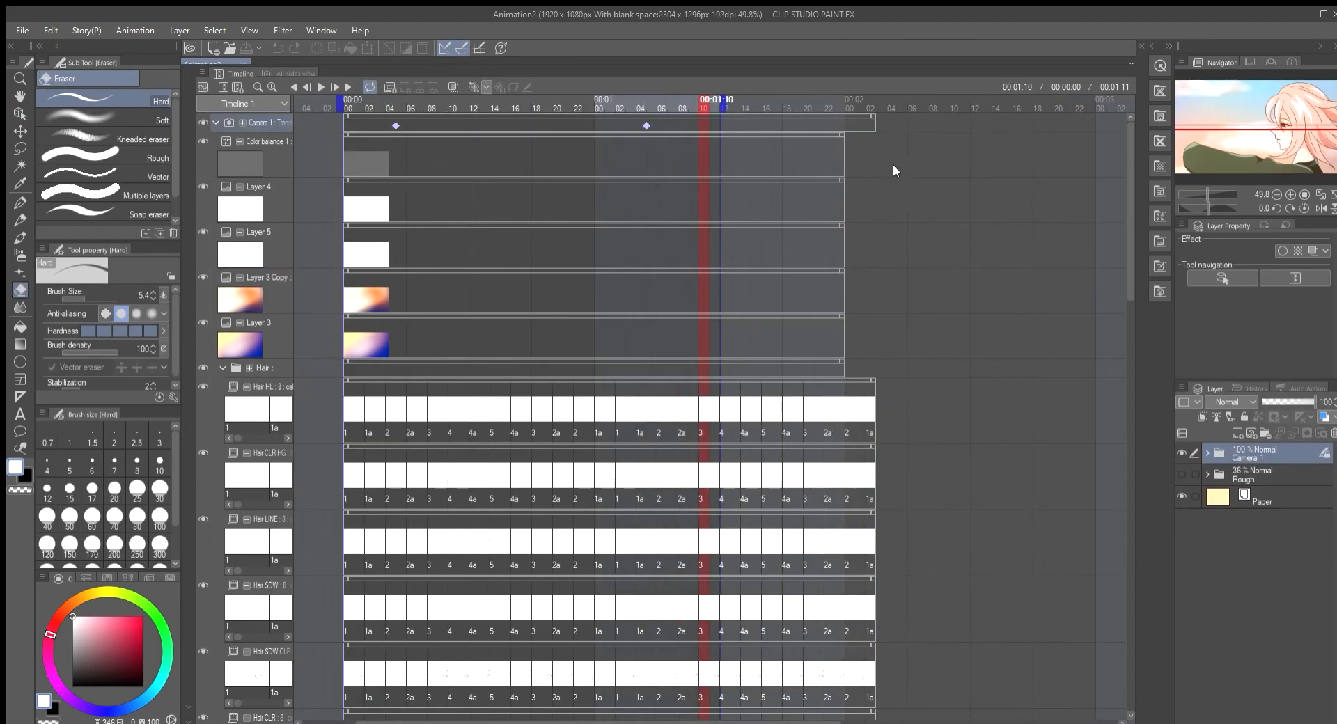
mouse_move(708, 48)
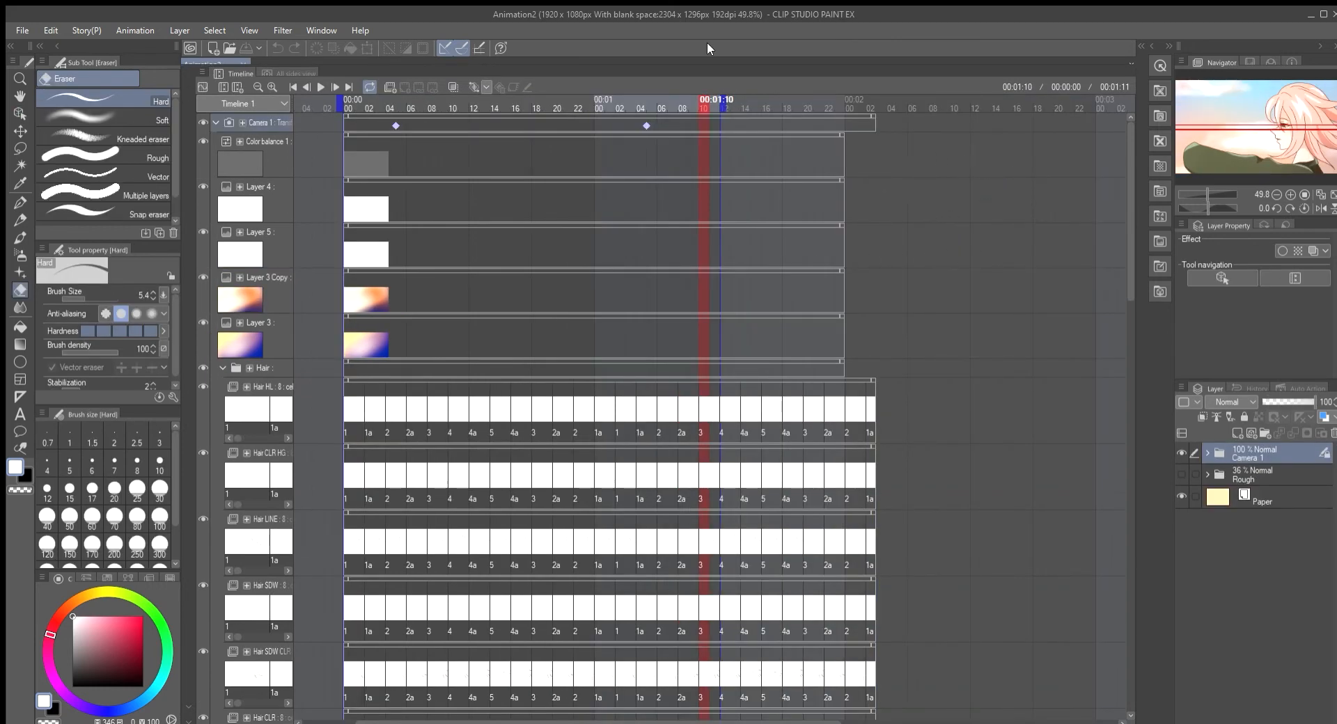
mouse_move(1130, 183)
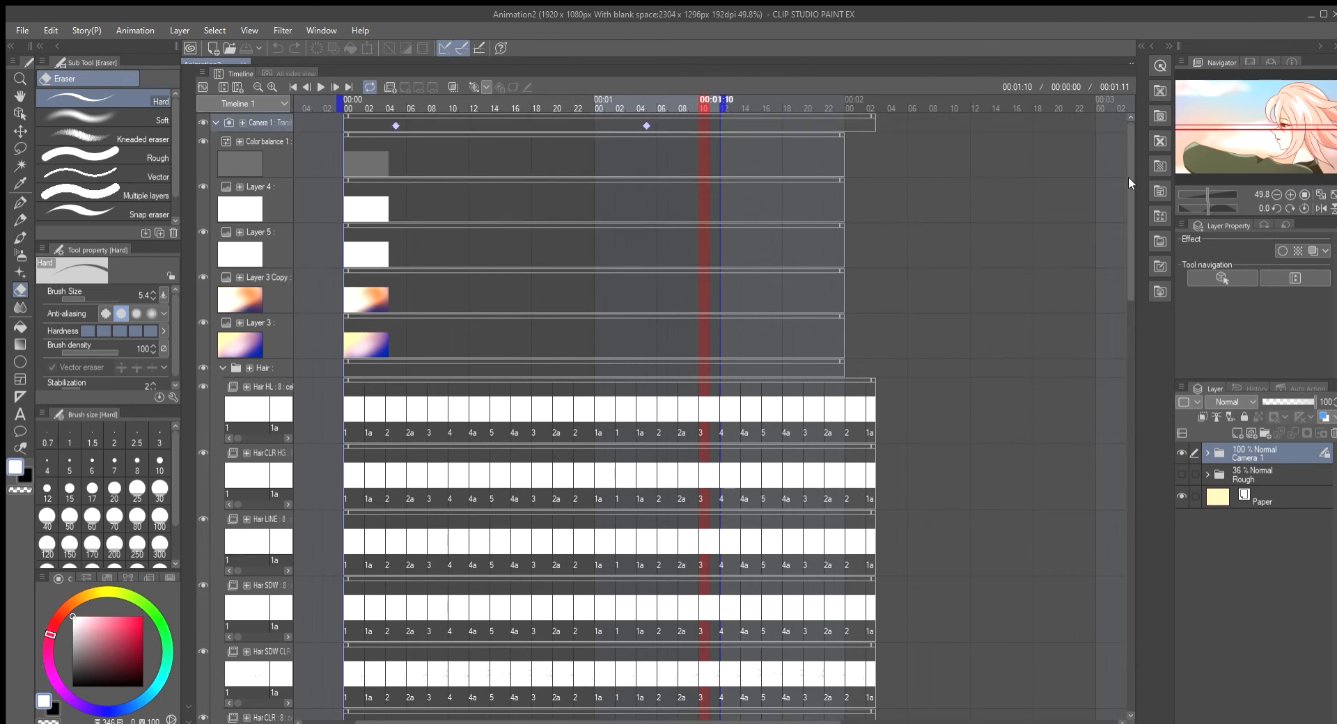
Step: Scroll the timeline tracks, adjust the loop's end marker and return the playhead to frame 1
scroll("down", 3)
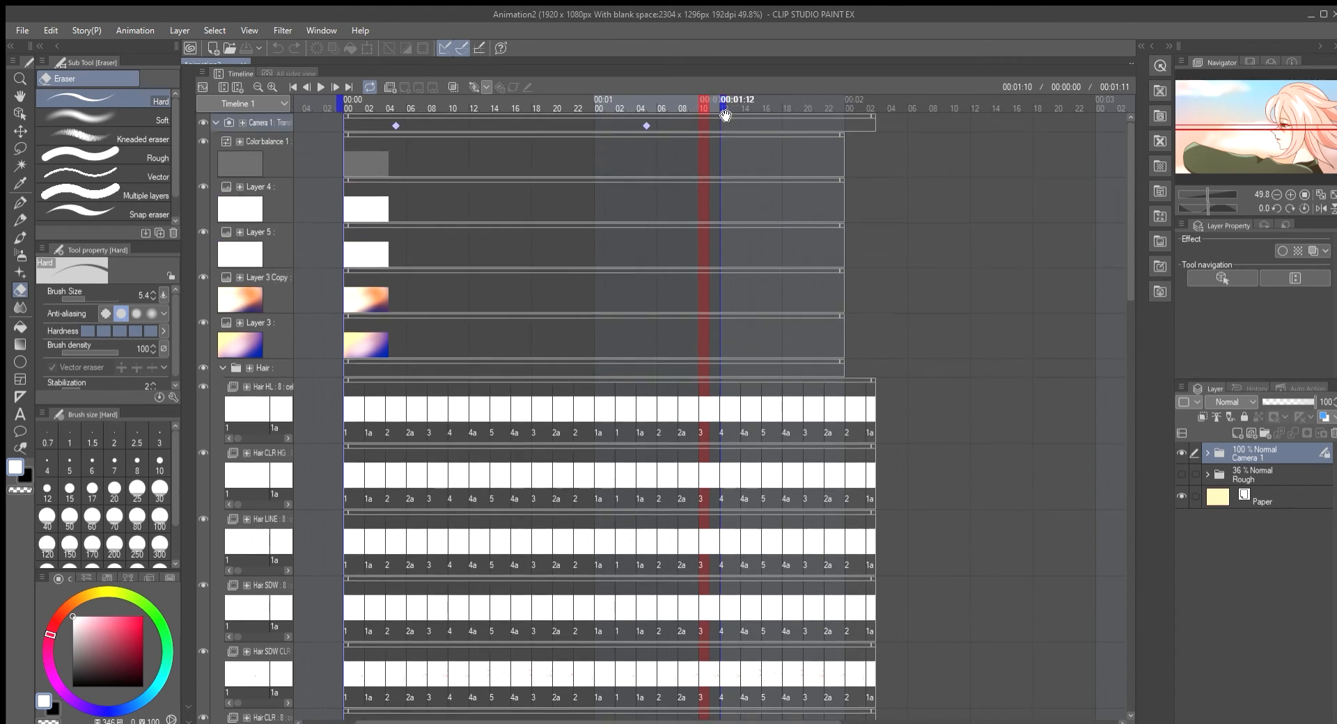
left_click(305, 86)
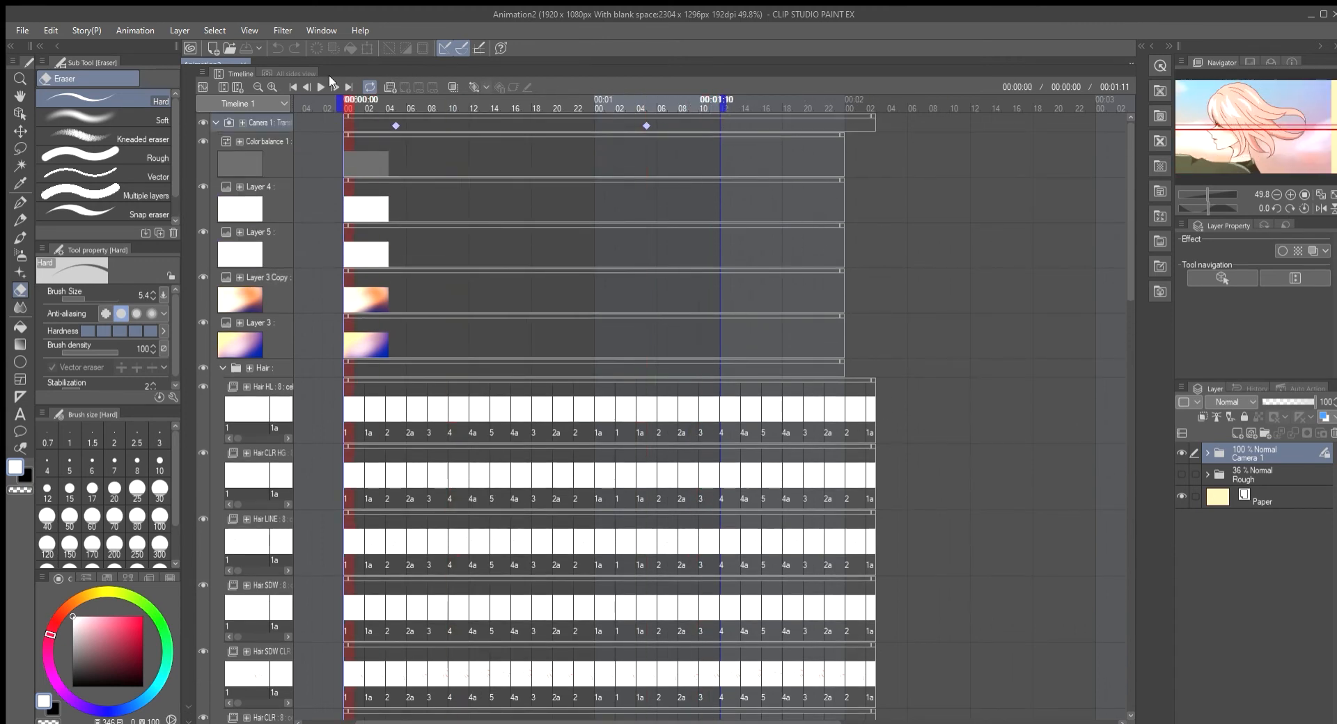
left_click(635, 108)
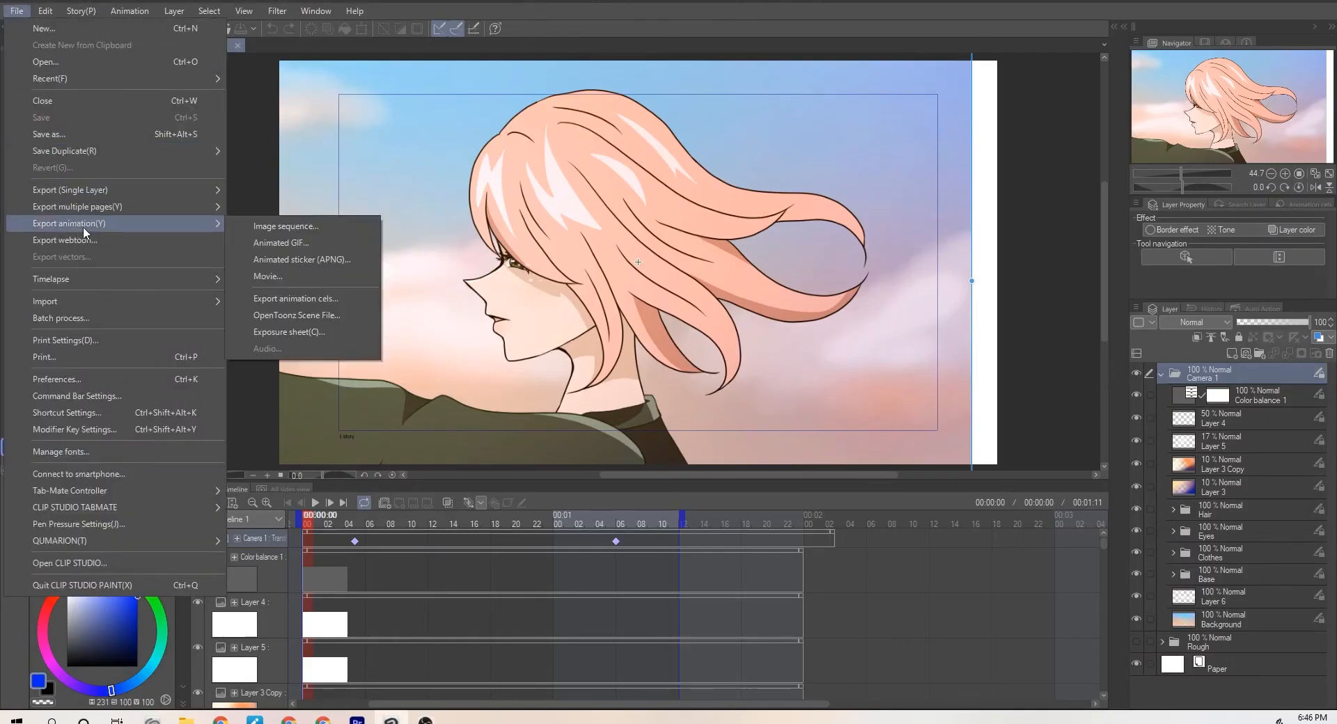
Step: Export the animation as MP4 movie 'Test' at 1920×1080 with 2D camera effects applied
left_click(267, 276)
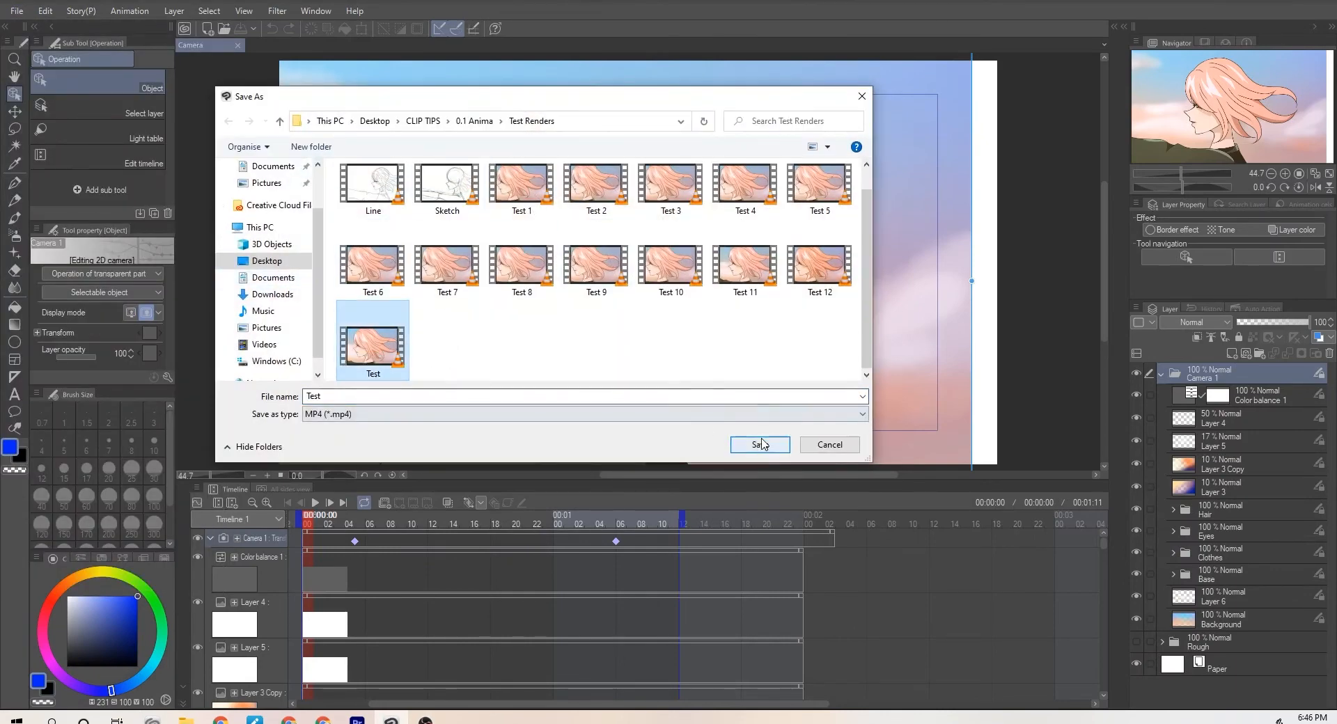
left_click(758, 444)
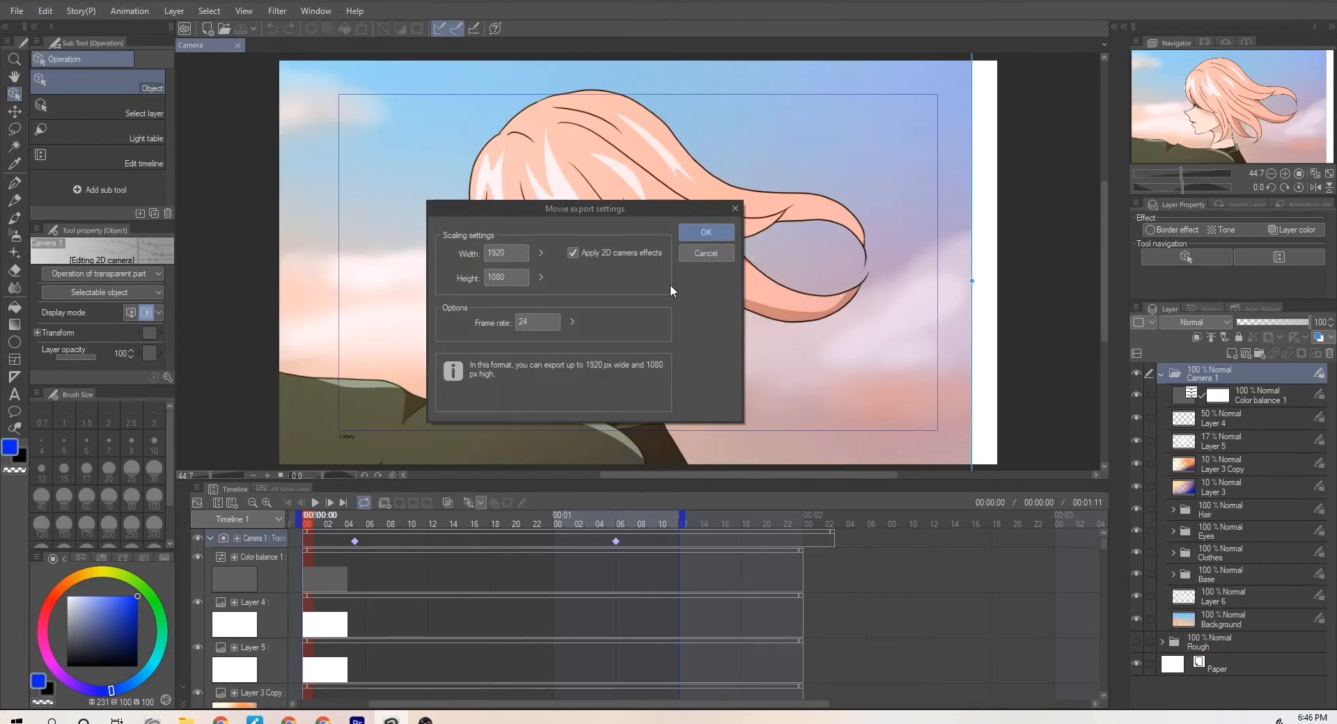
left_click(705, 233)
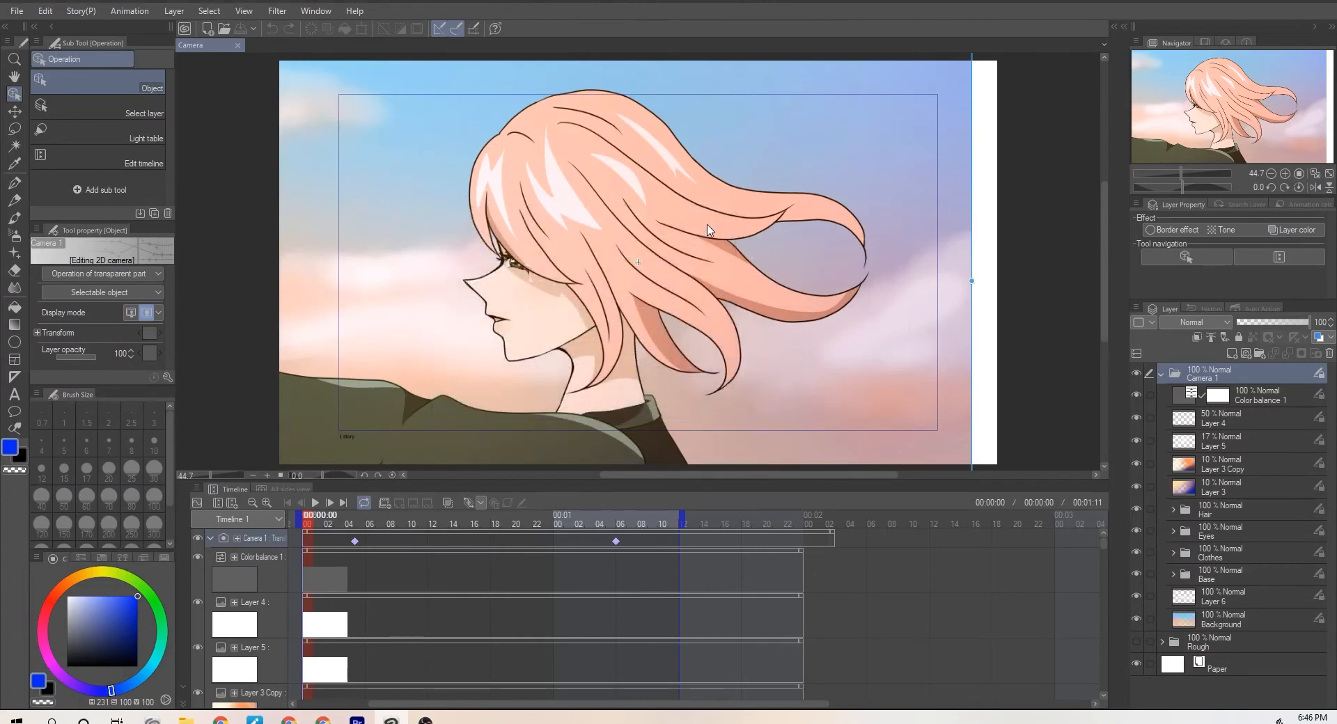